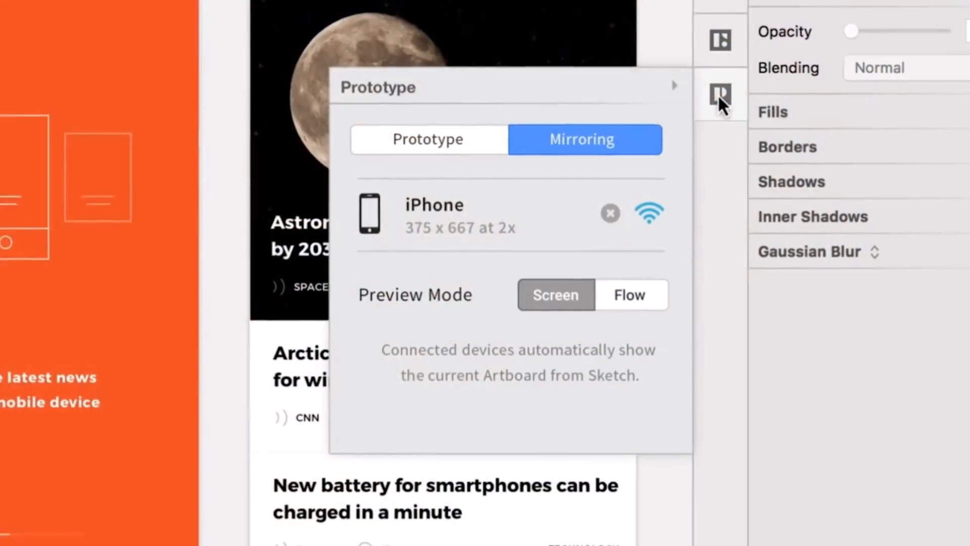
- Link the phone illustration to the 4-Home news screen with a Push transition
left_click(719, 95)
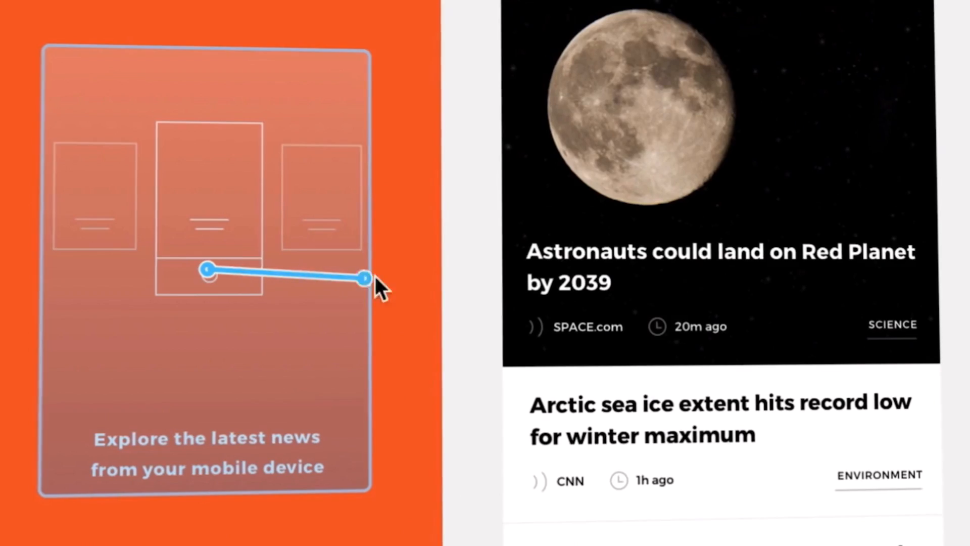
left_click(811, 279)
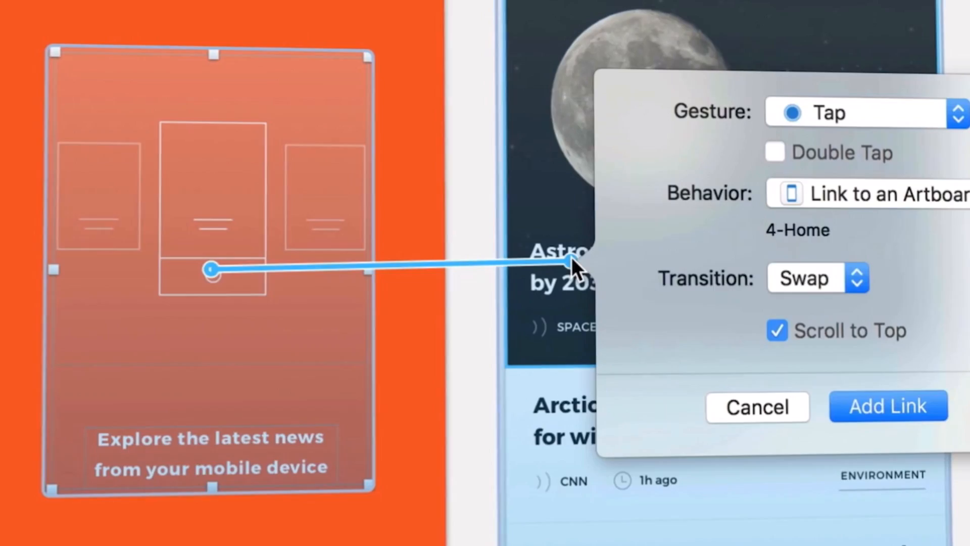
left_click(887, 405)
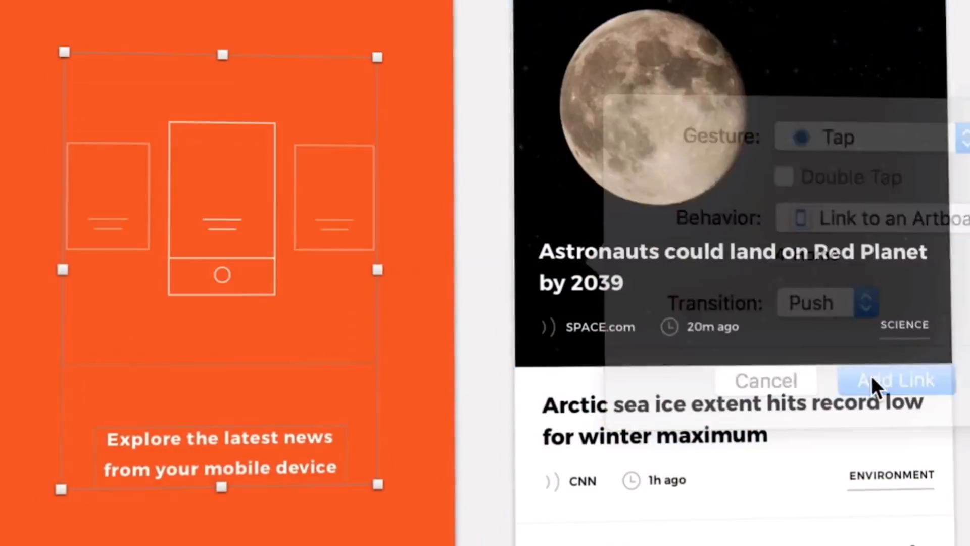
left_click(896, 380)
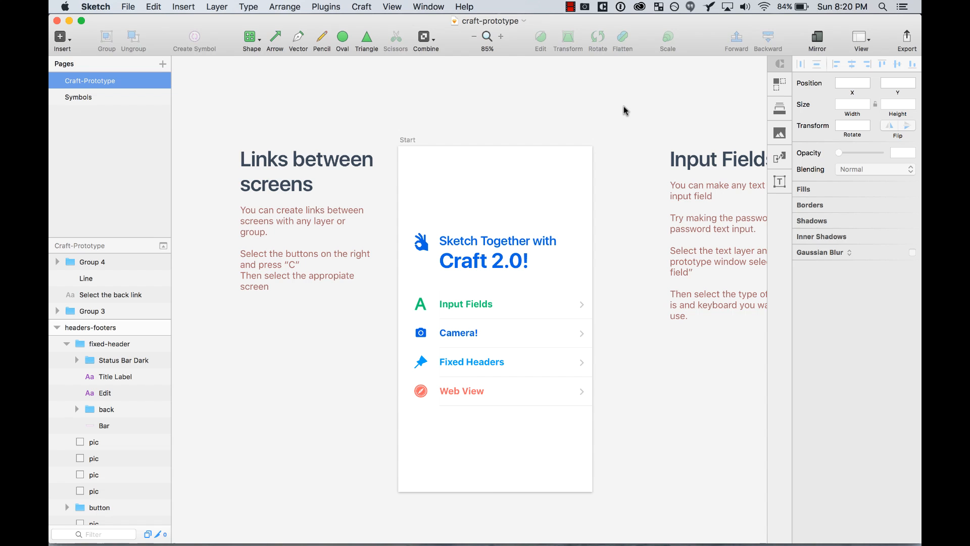
- Toggle the Prototype feature off and on in the Craft Manager to reload the plugin
left_click(578, 7)
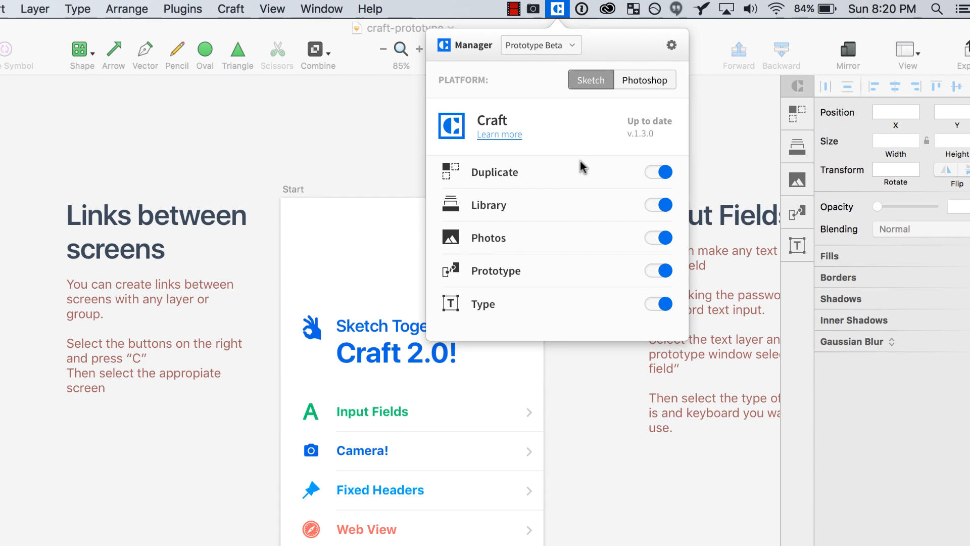
left_click(658, 271)
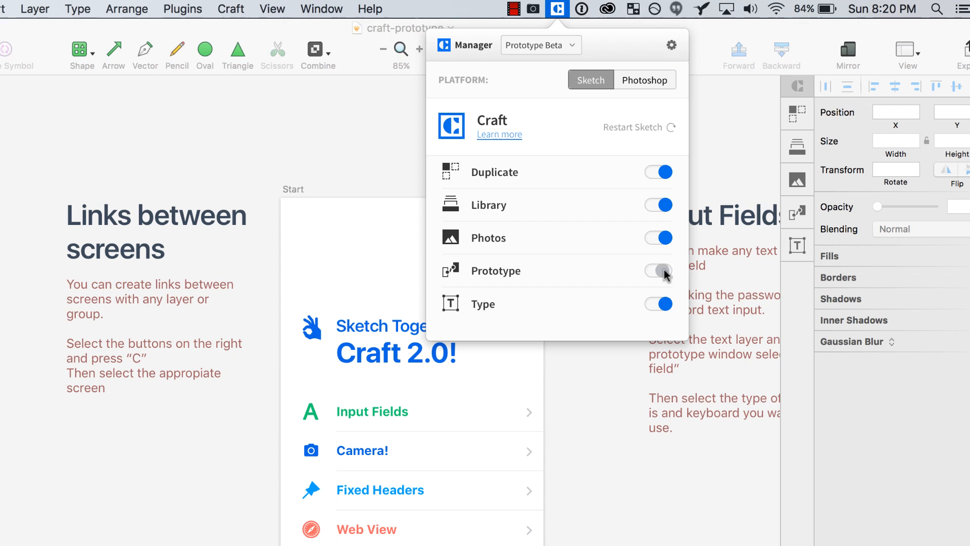
left_click(658, 271)
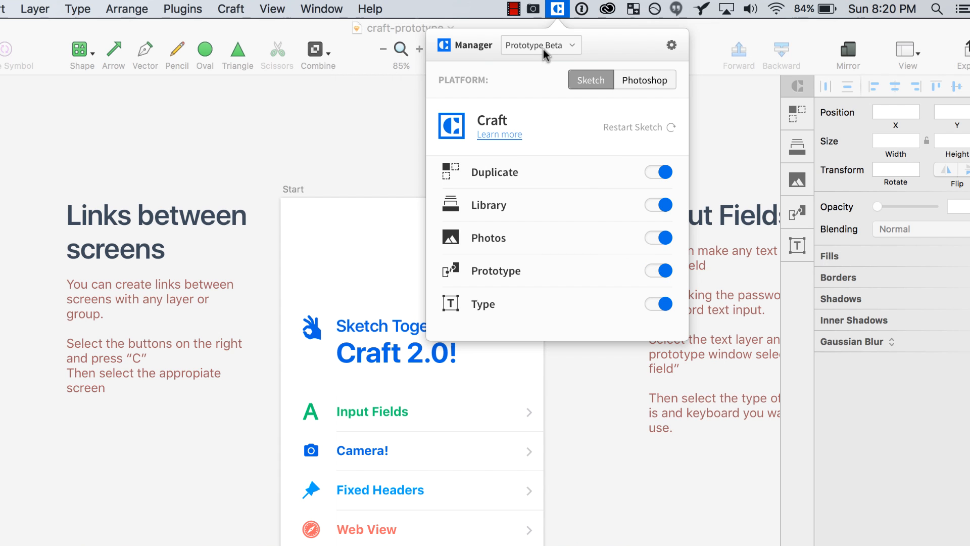
left_click(540, 44)
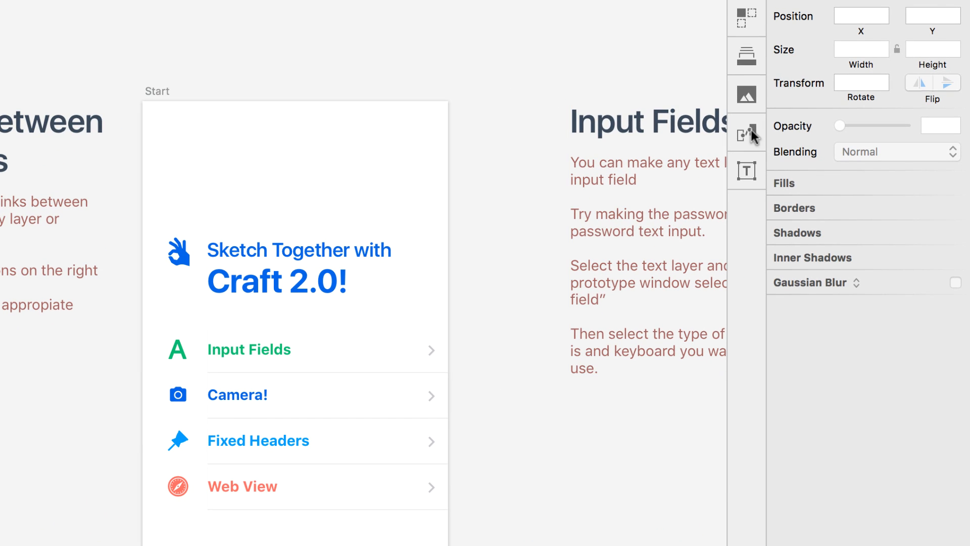
mouse_move(513, 67)
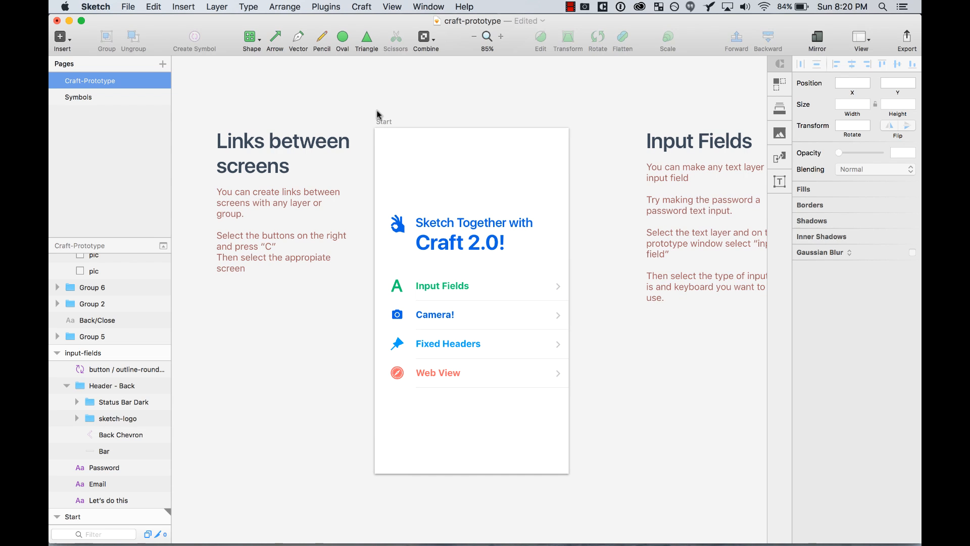
- Link the Input Fields row to the input-fields artboard on Tap, sliding in From Right
left_click(460, 233)
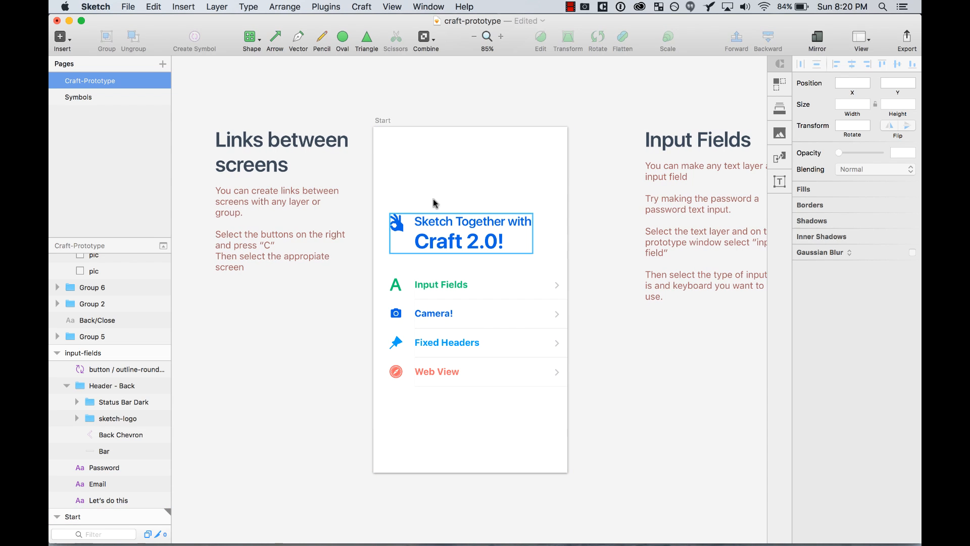
left_click(461, 233)
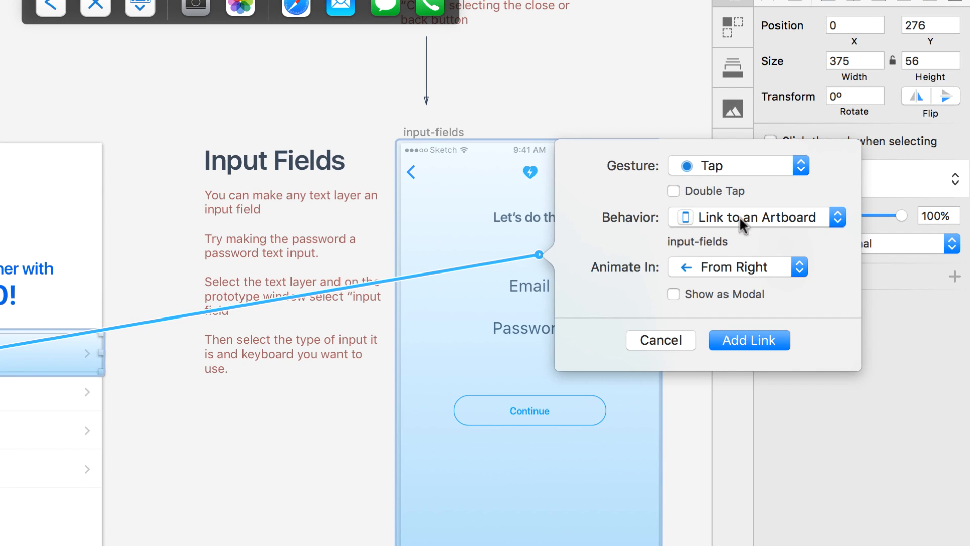
left_click(757, 217)
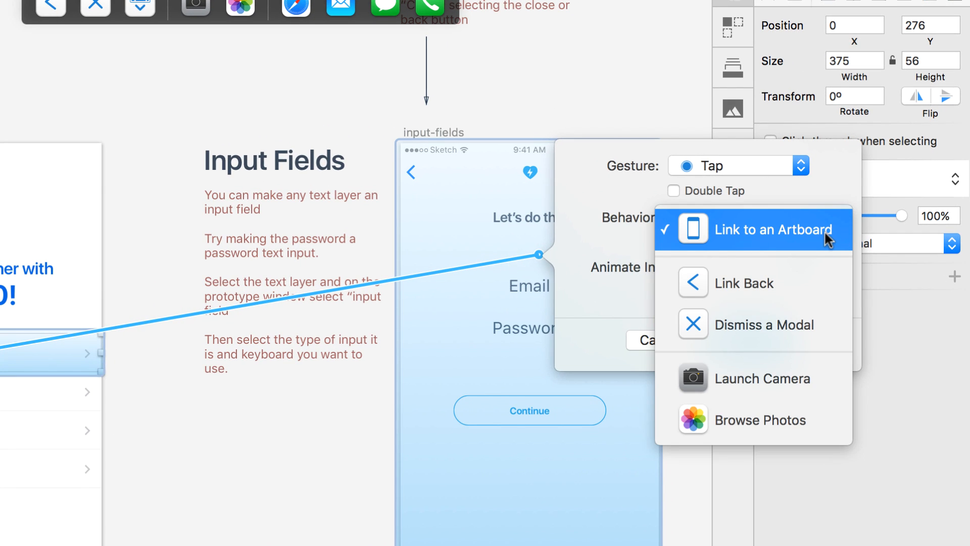
left_click(772, 230)
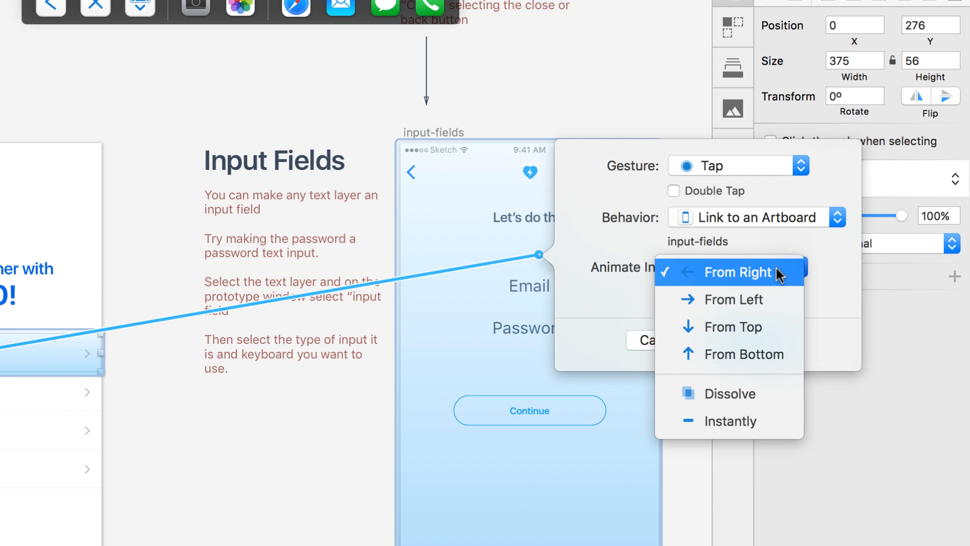
mouse_move(777, 283)
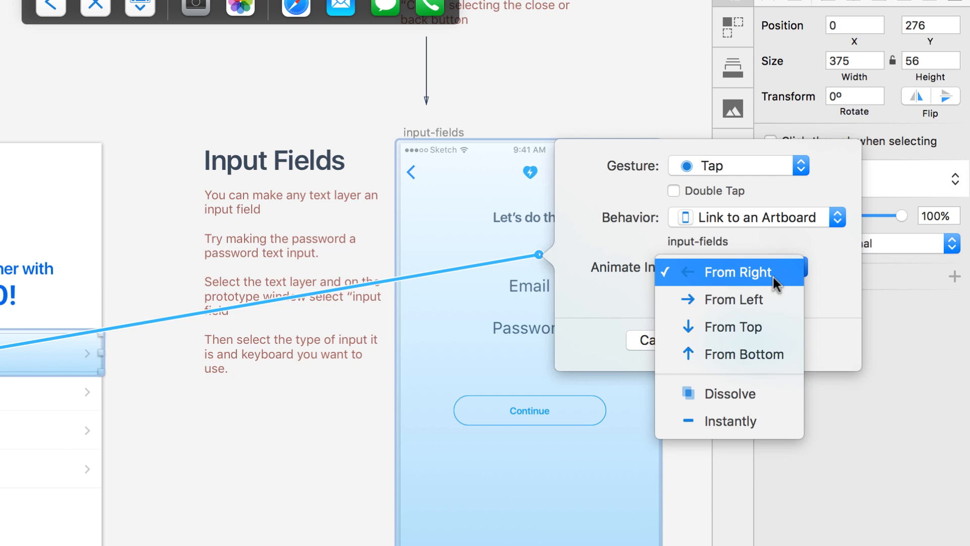
left_click(736, 271)
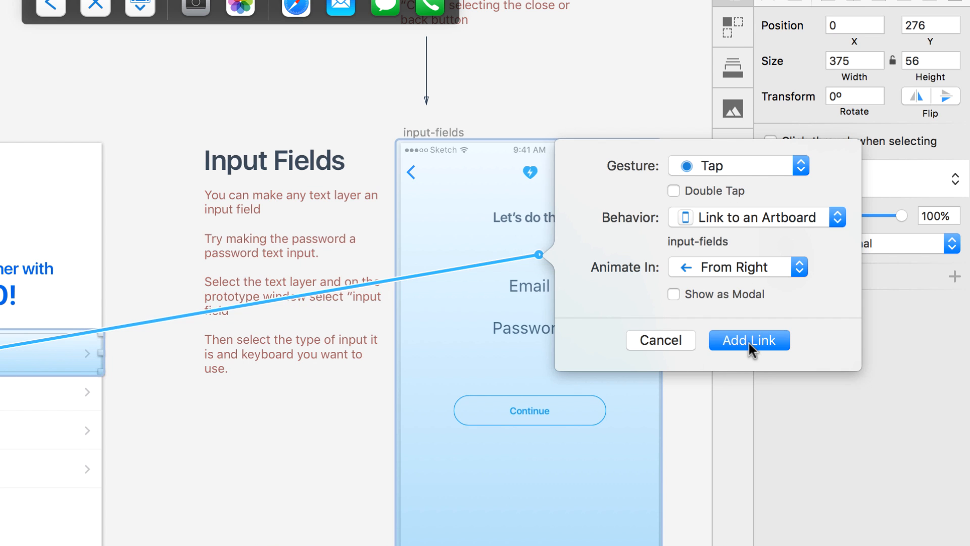
left_click(749, 339)
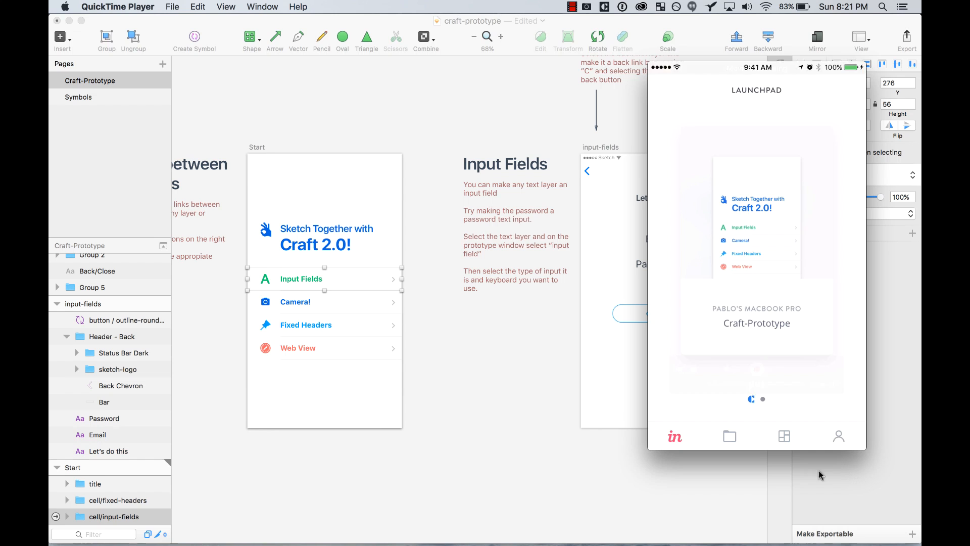
mouse_move(492, 353)
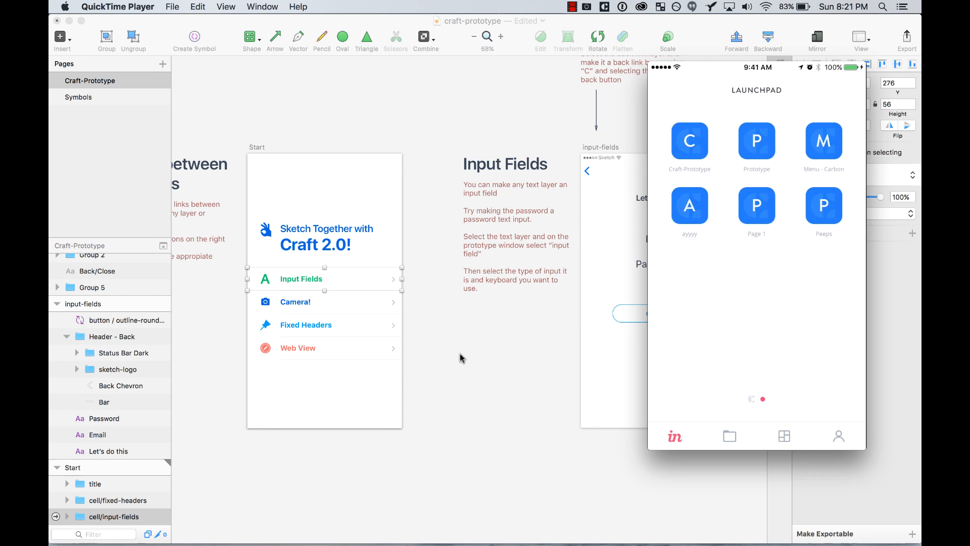
- Open the Craft-Prototype project from the Craft Launchpad on the mirrored iPhone
left_click(689, 141)
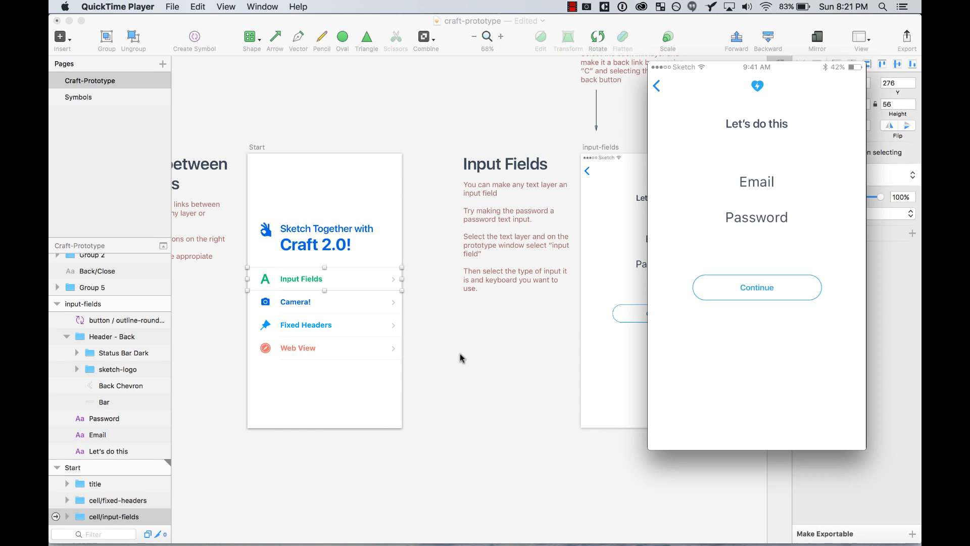
mouse_move(550, 100)
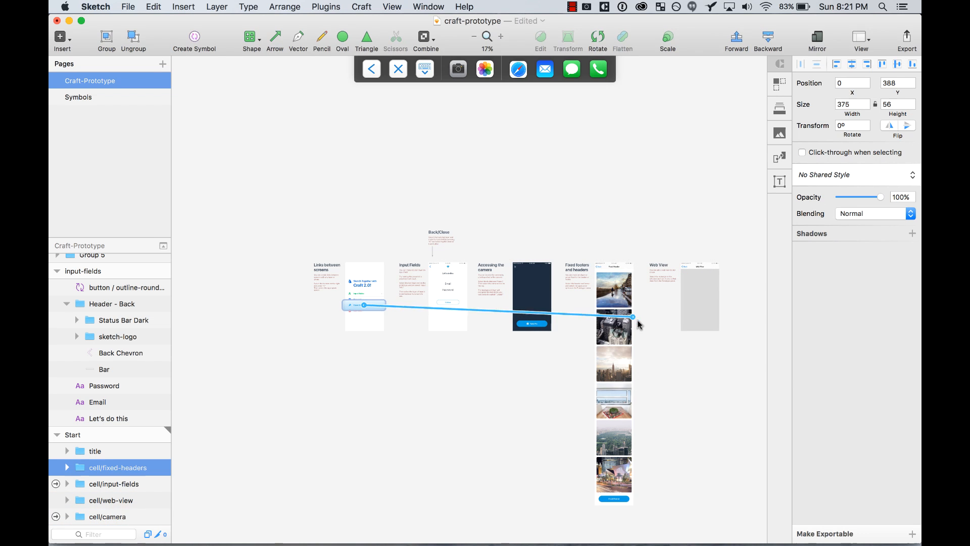
- Link the Fixed Headers row to the headers-footers screen
left_click(631, 316)
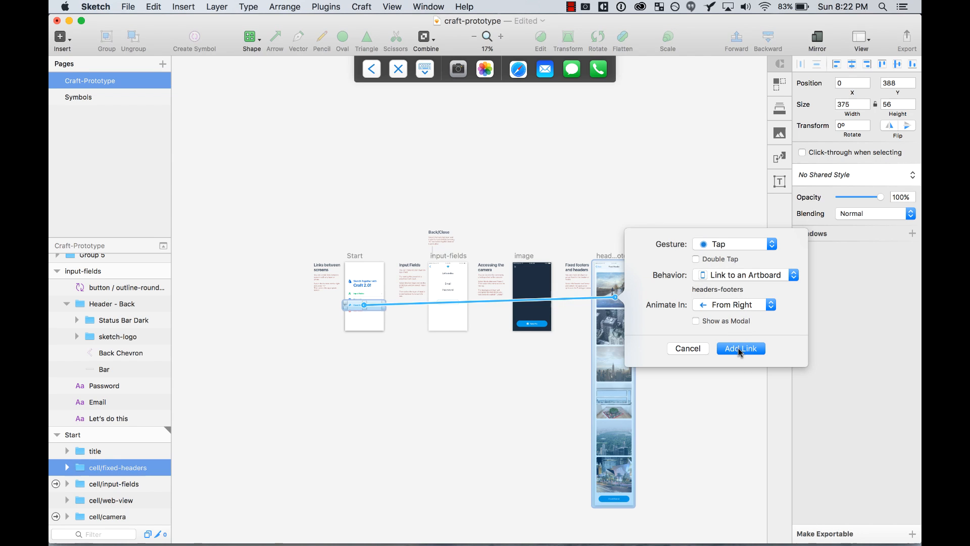
left_click(741, 348)
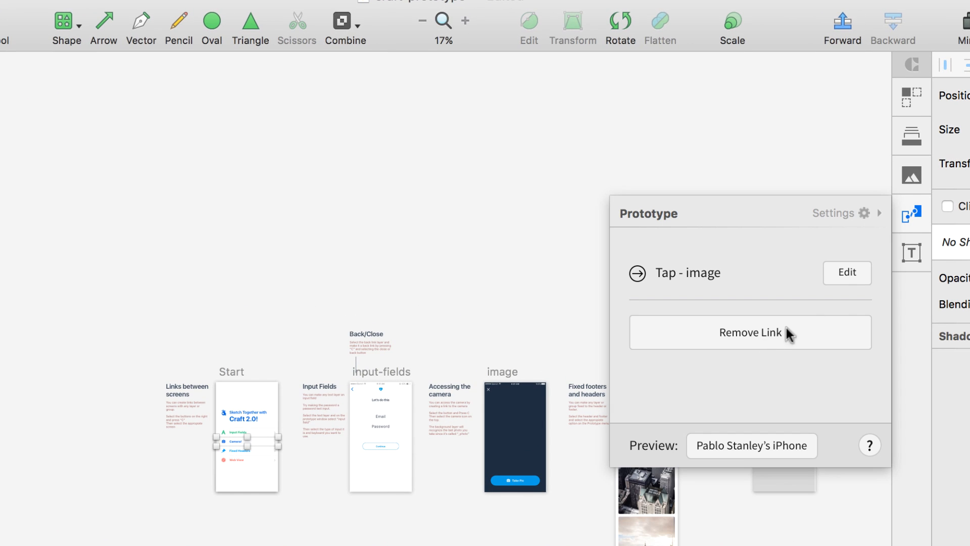
- Set the Camera! row's link to image to animate in From Bottom and save it
left_click(847, 272)
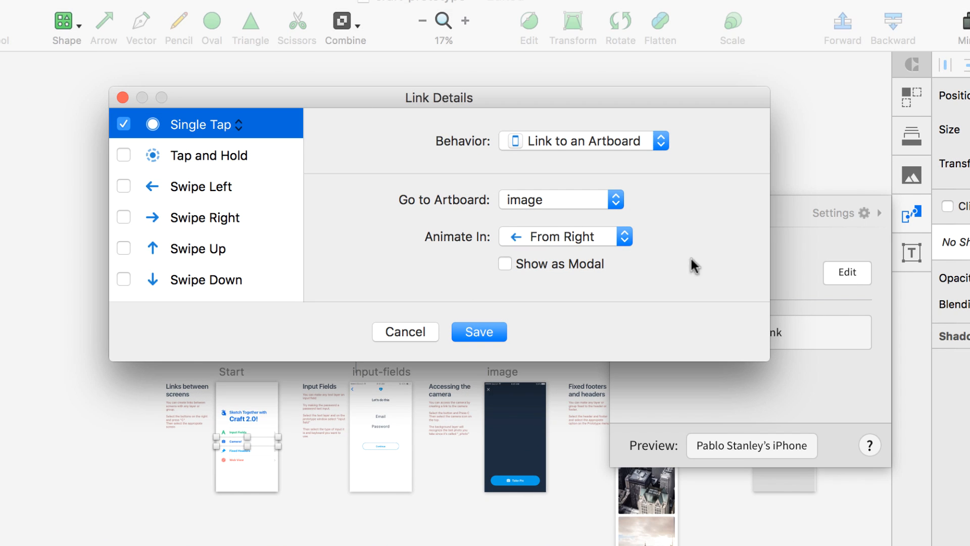
left_click(478, 332)
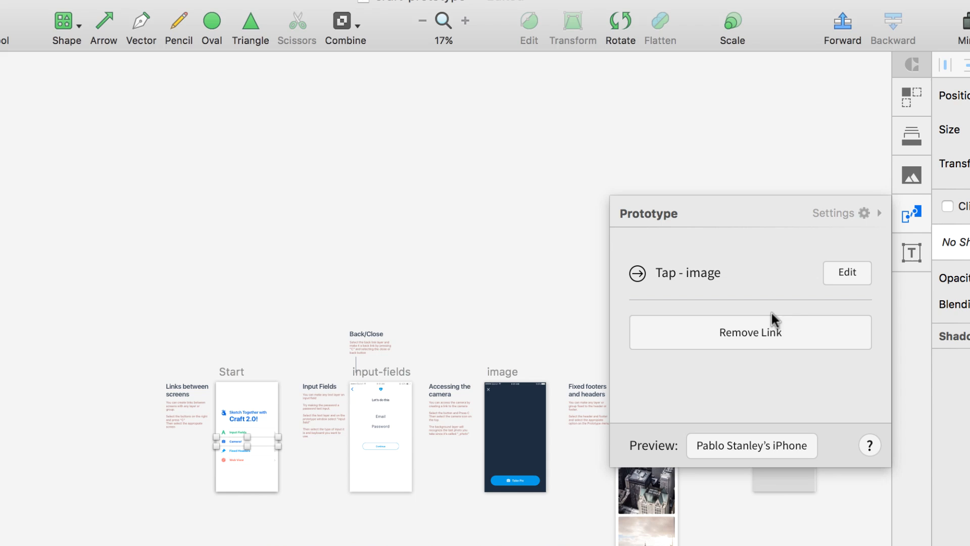
mouse_move(904, 286)
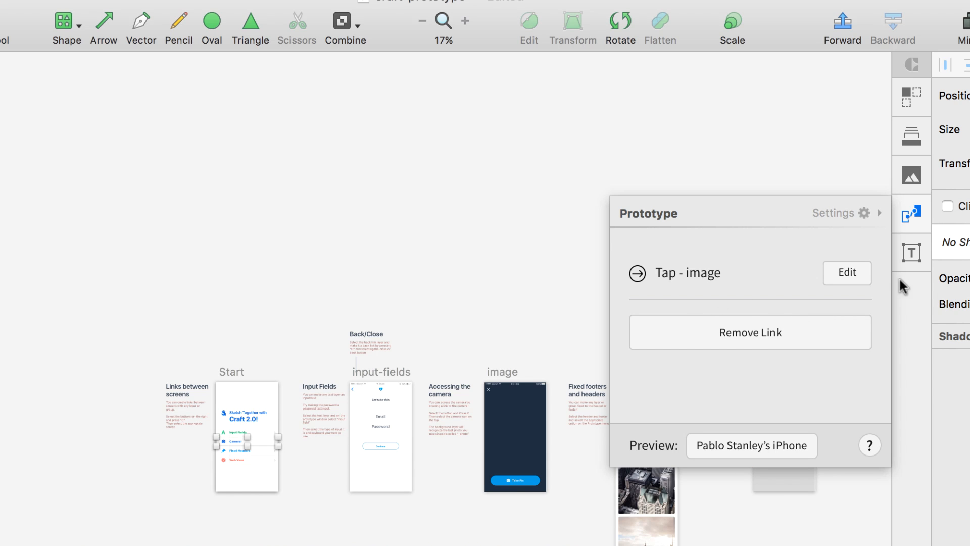
left_click(847, 272)
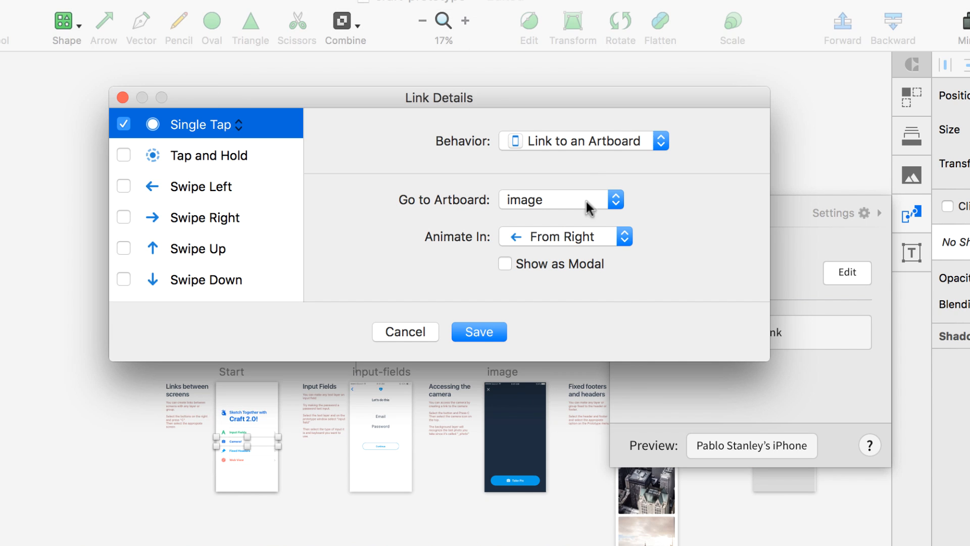
left_click(564, 235)
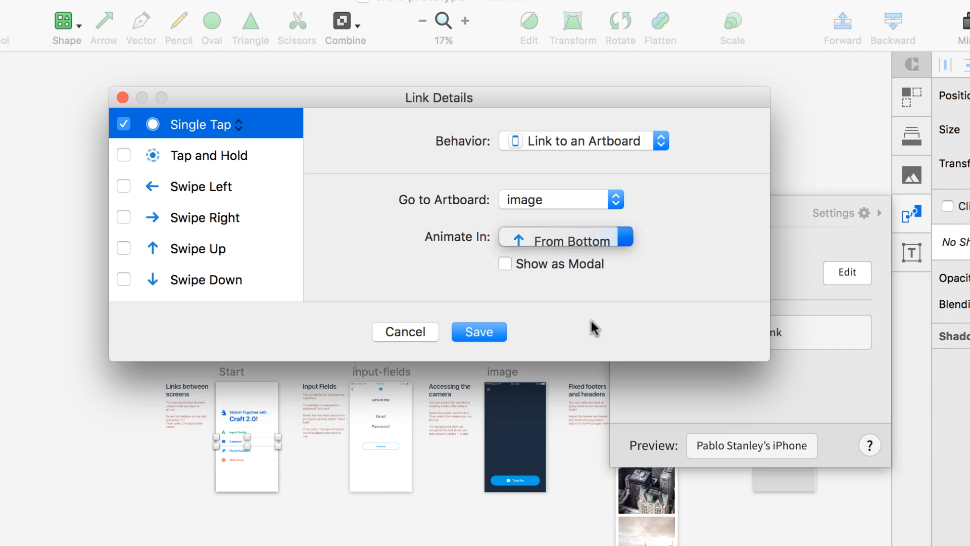
left_click(478, 331)
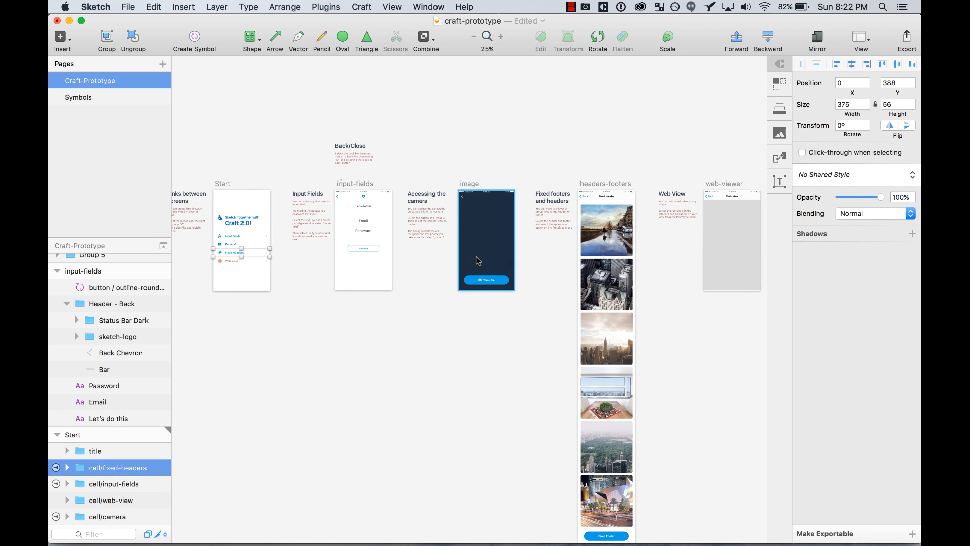
left_click(242, 261)
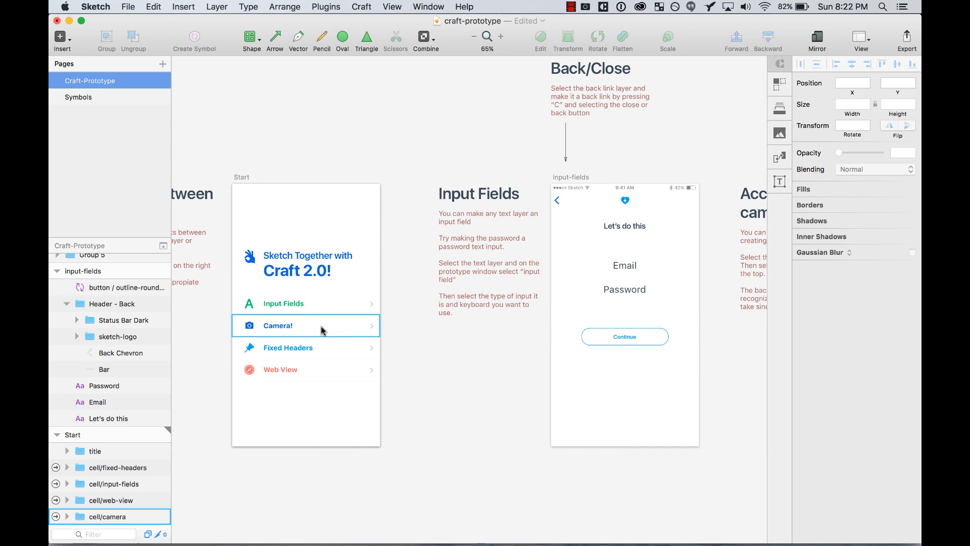
- Show the camera link as a modal with a Black distractor at 78% opacity and Blur Background
left_click(305, 326)
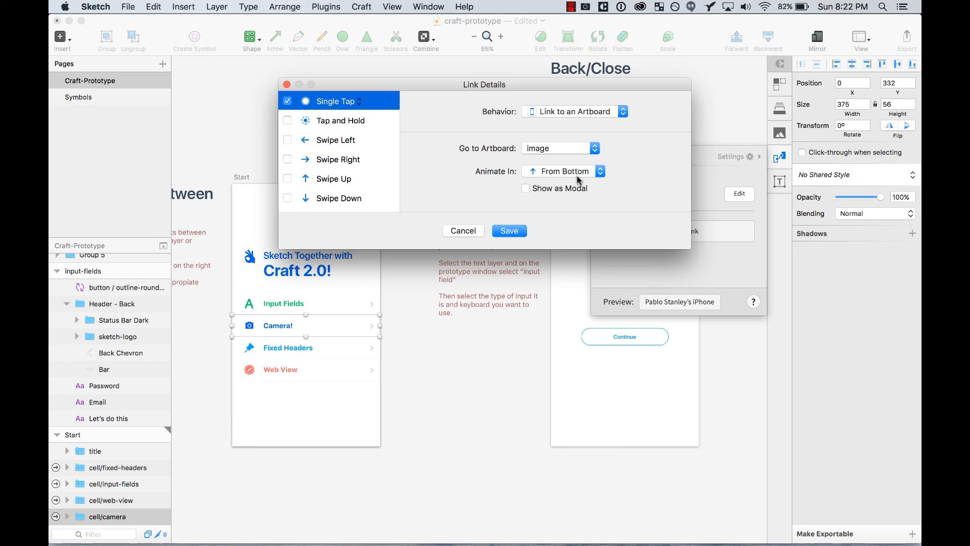
left_click(525, 187)
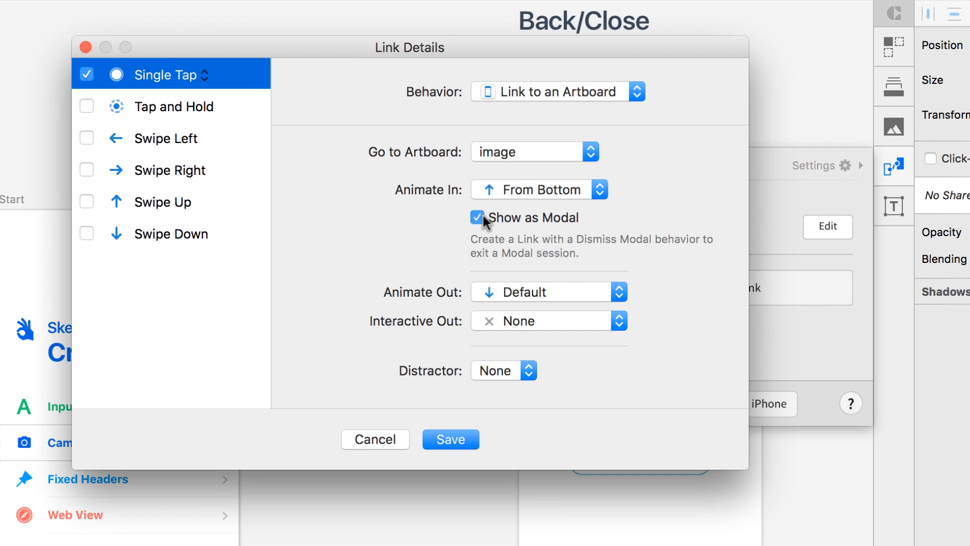
mouse_move(523, 231)
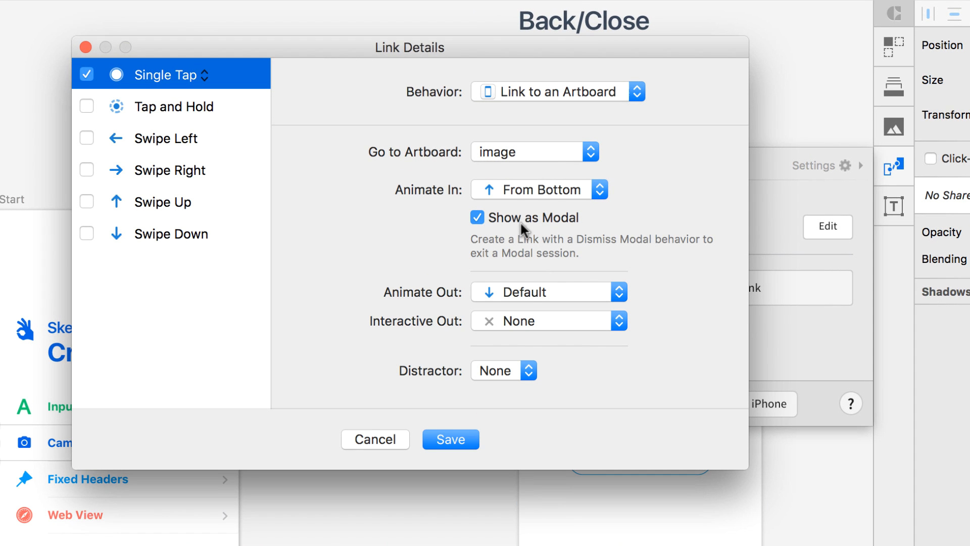
left_click(503, 370)
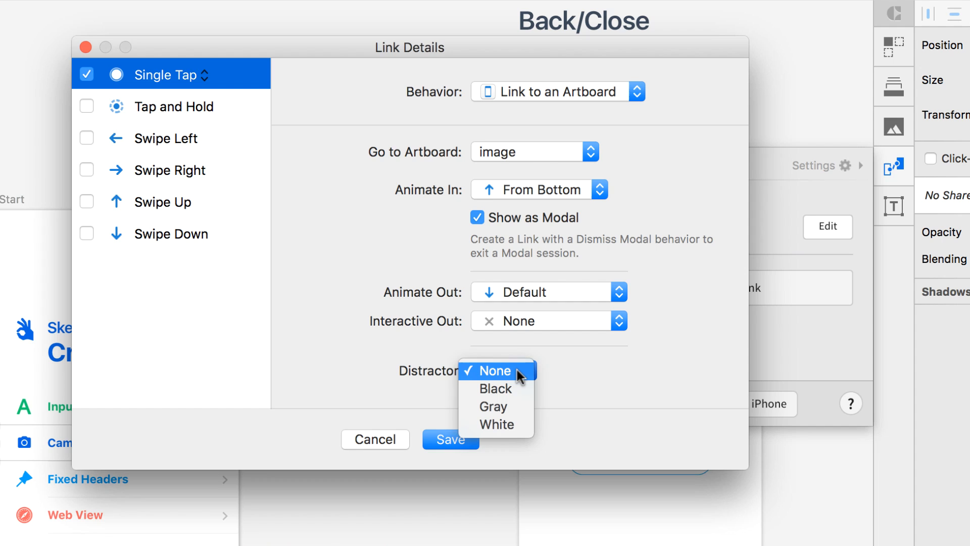
mouse_move(495, 388)
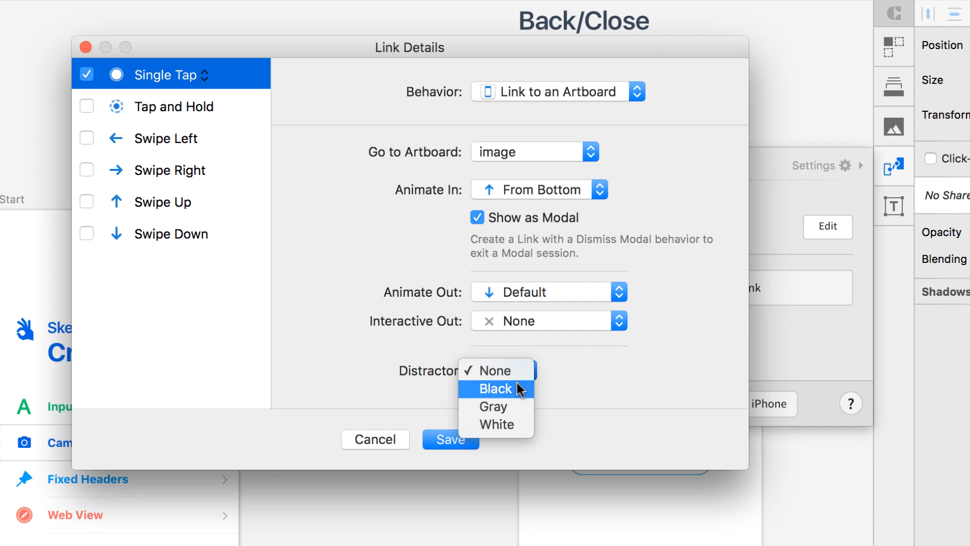
left_click(495, 388)
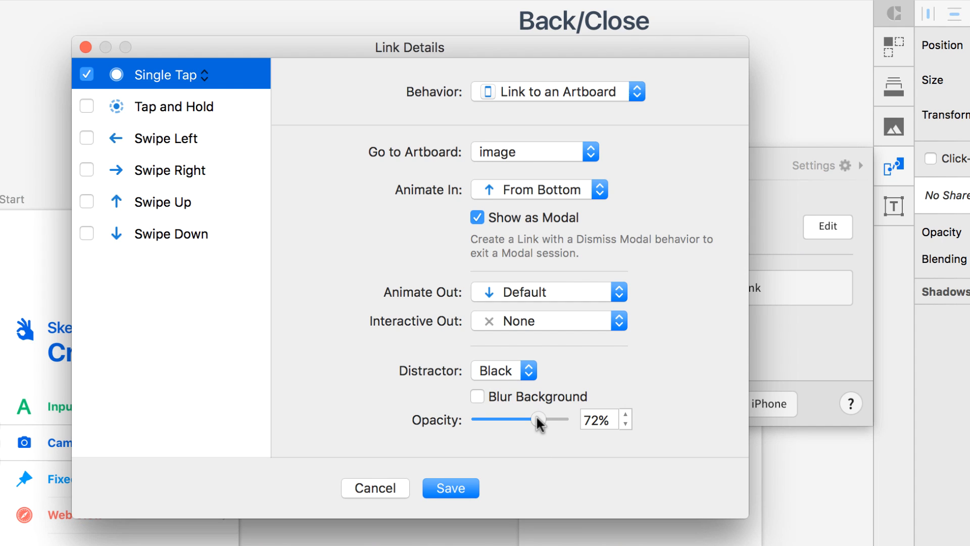
left_click_drag(536, 420, 543, 419)
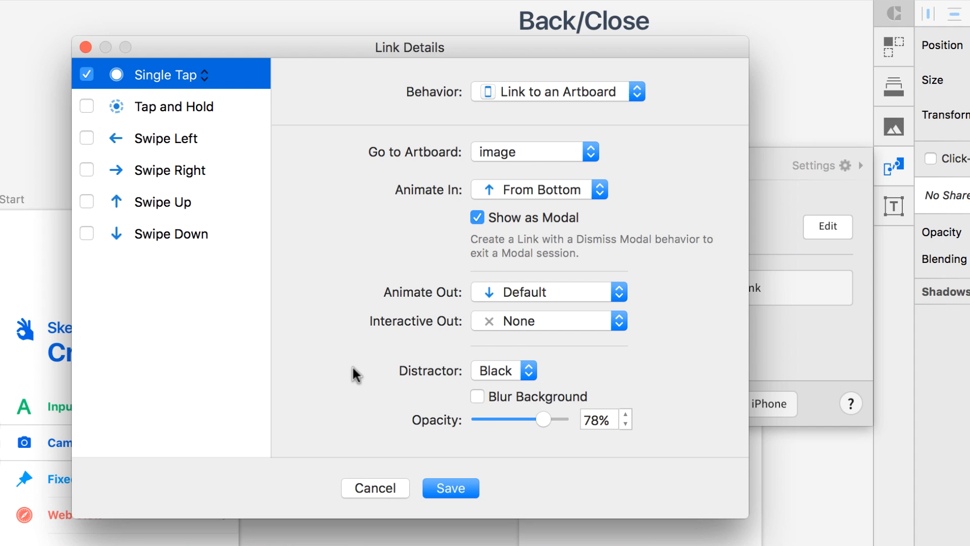
left_click(476, 396)
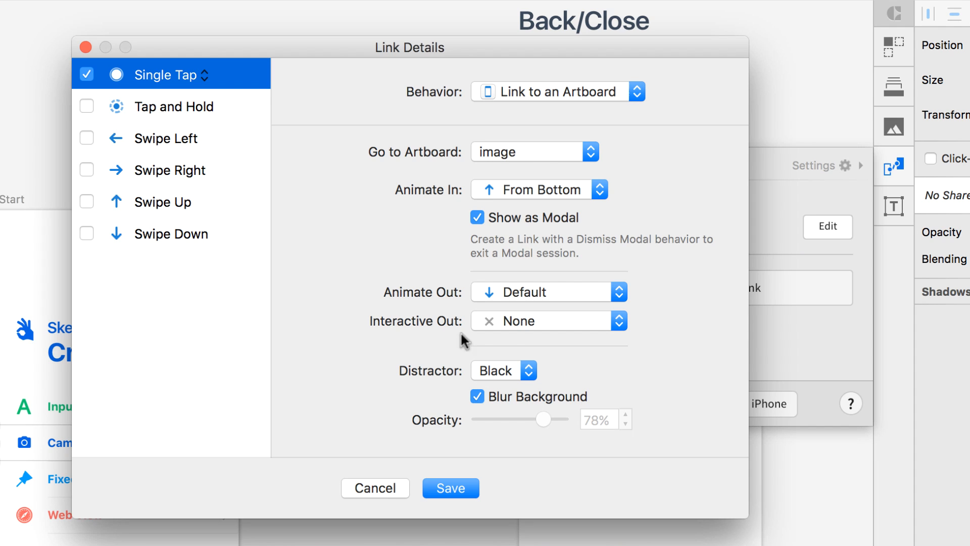
mouse_move(513, 197)
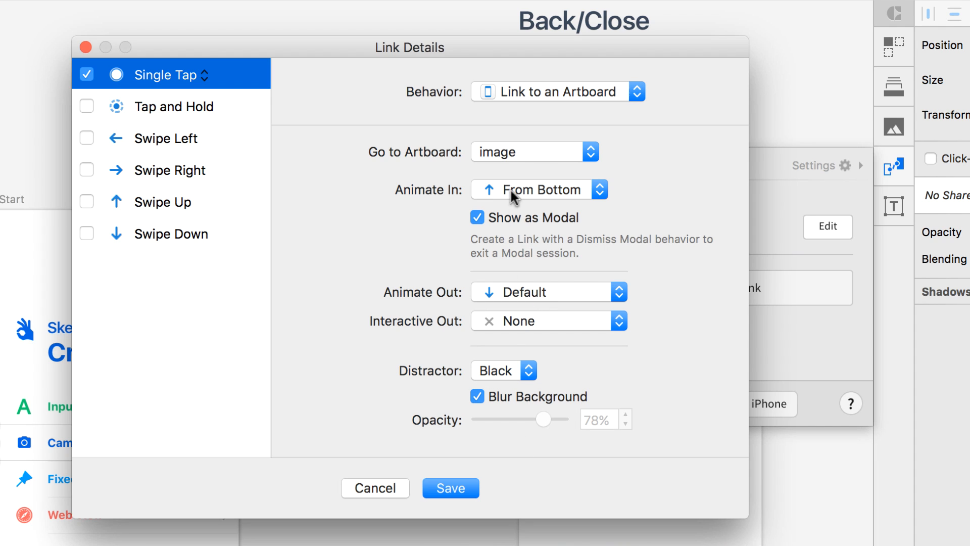
mouse_move(539, 166)
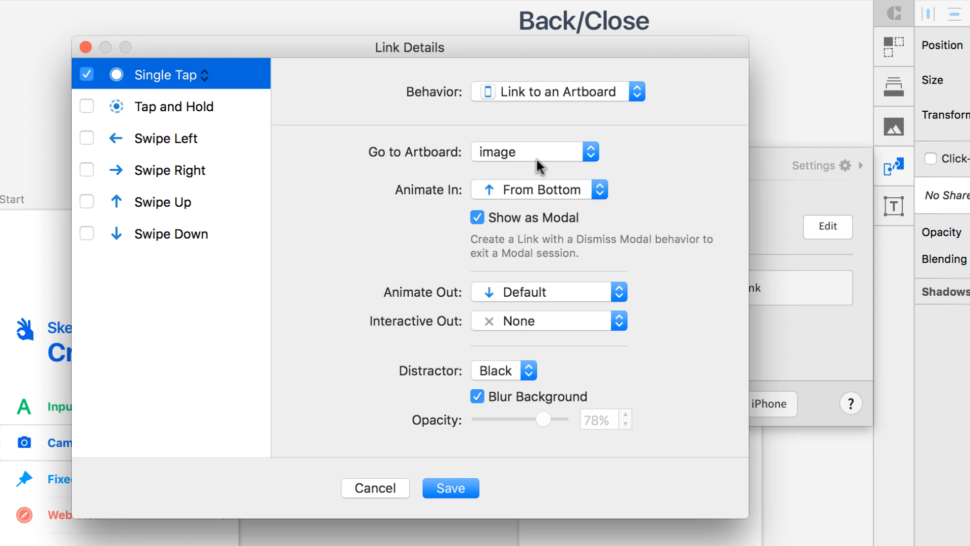
mouse_move(536, 410)
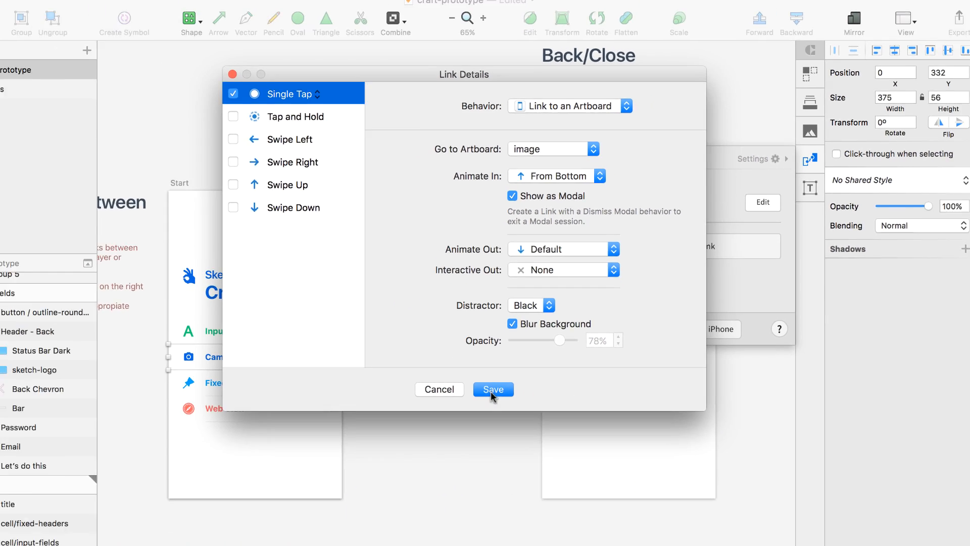
left_click(493, 389)
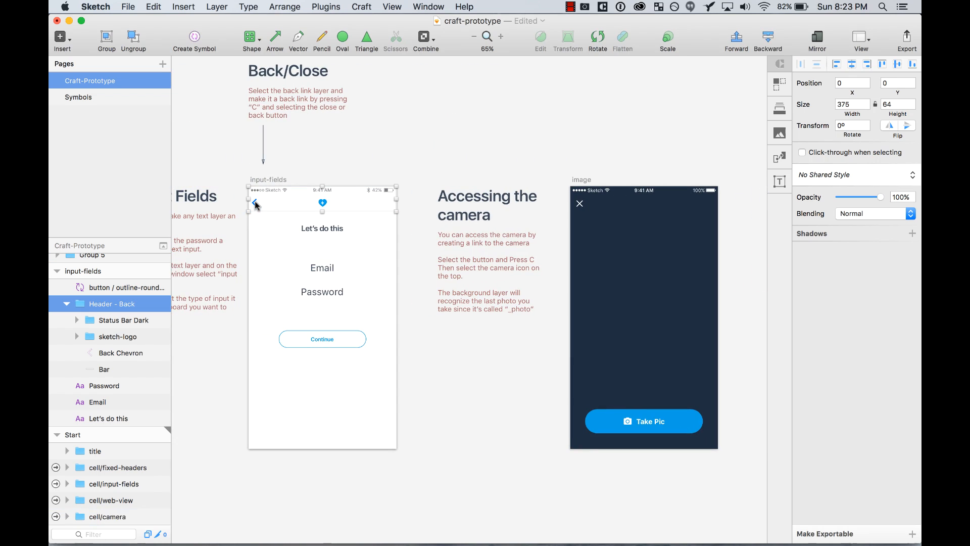
- Make the image screen's close icon dismiss the modal
left_click(104, 369)
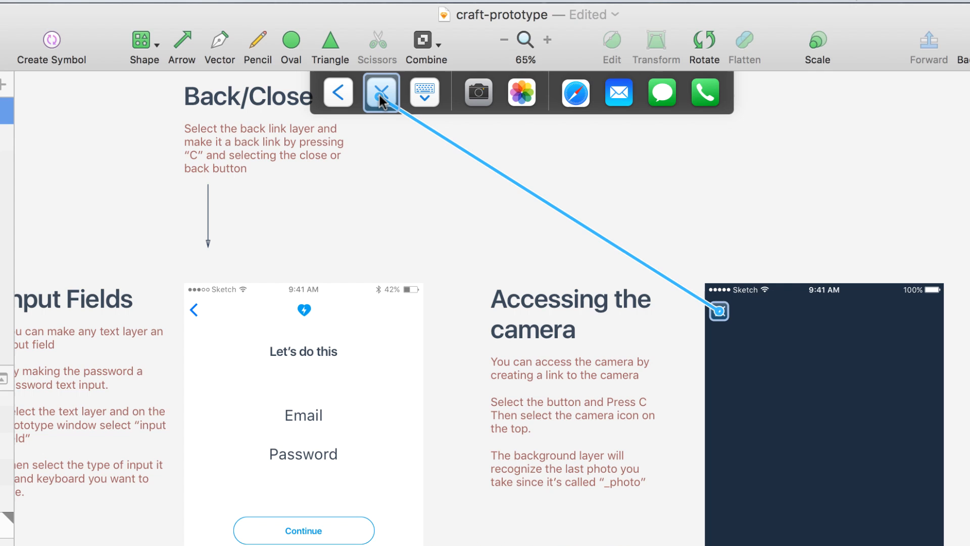
left_click(381, 92)
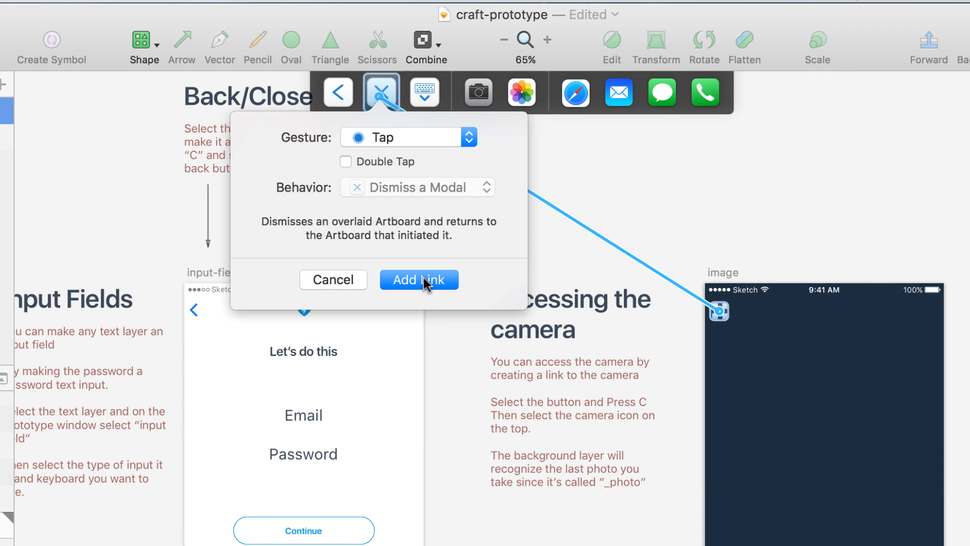
left_click(418, 279)
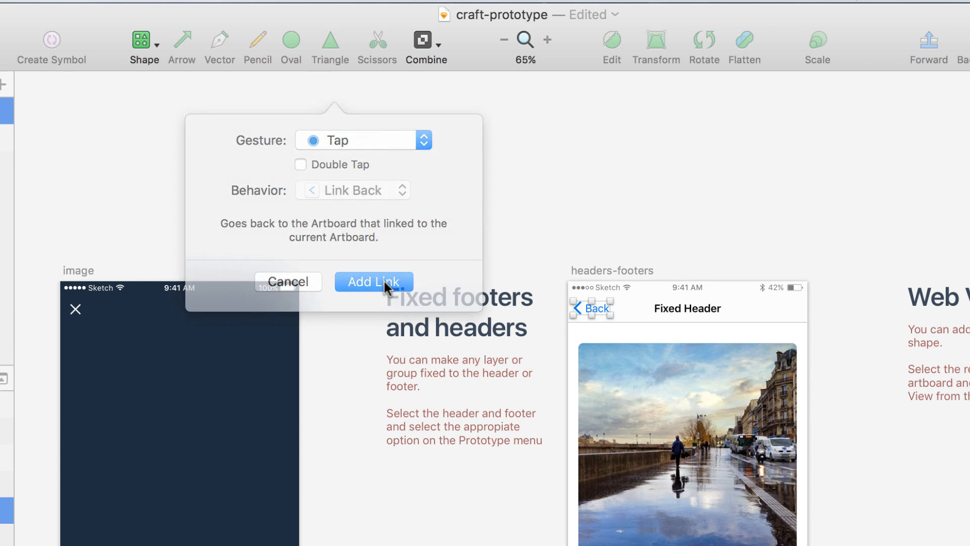
- Give the Fixed Header screen's Back button a Link Back to the previous screen
left_click(373, 282)
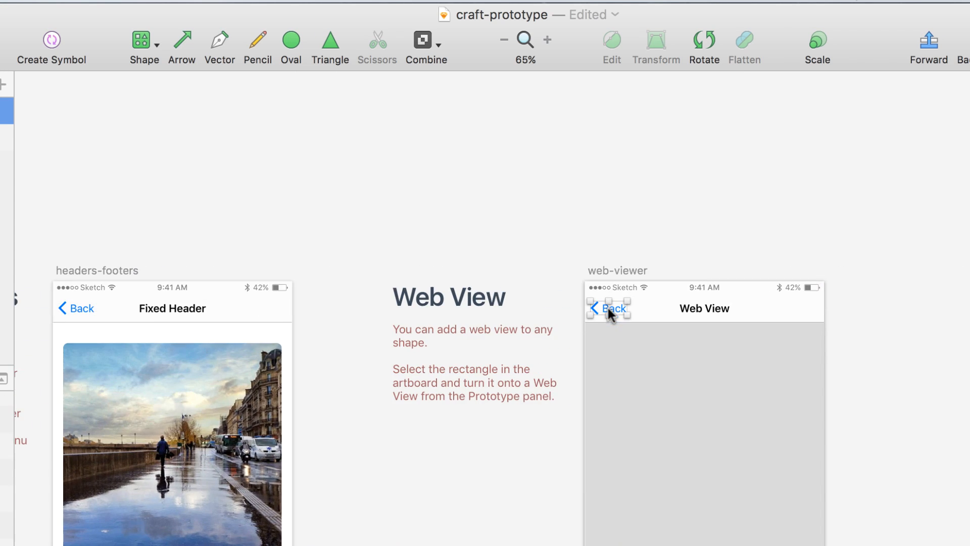
left_click(609, 308)
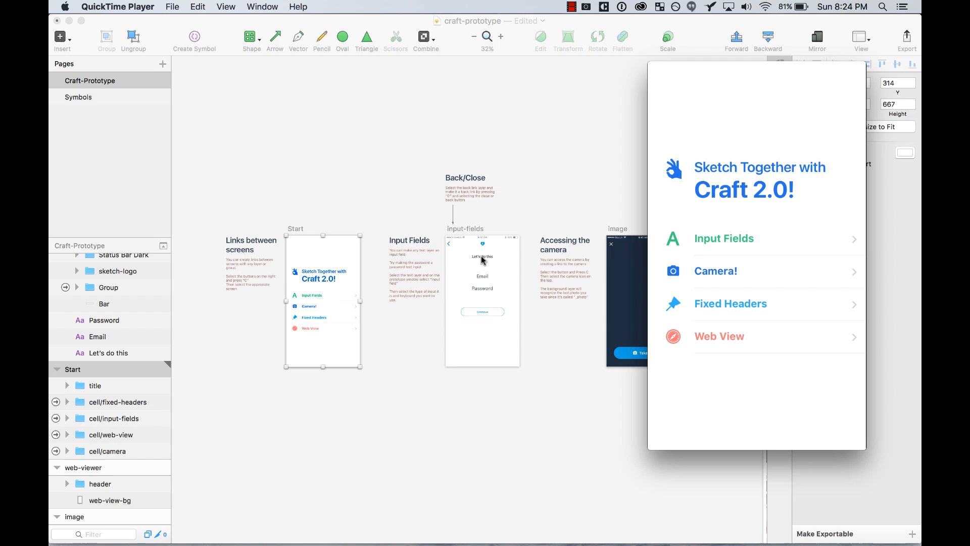
- Tap through the Start screen options on the mirrored iPhone preview
left_click(723, 239)
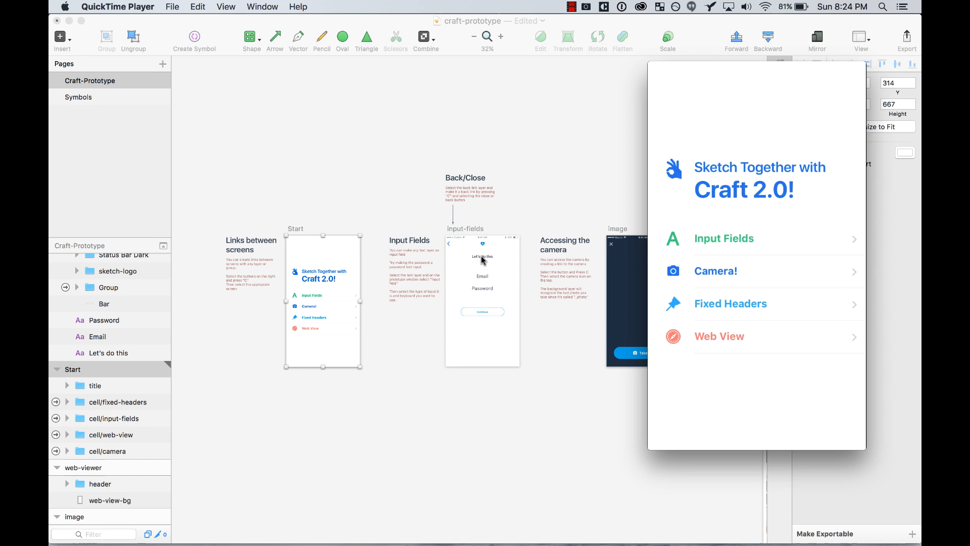
left_click(716, 271)
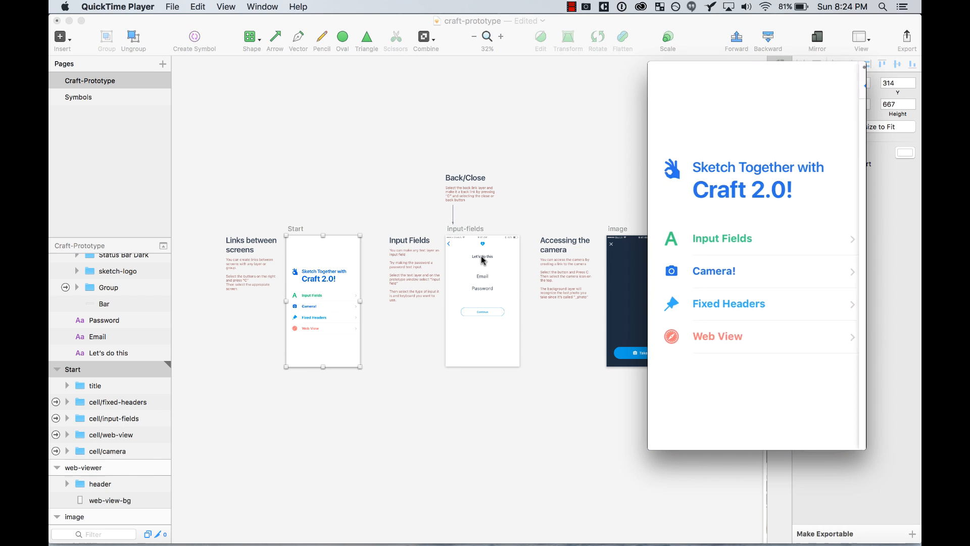
left_click(717, 335)
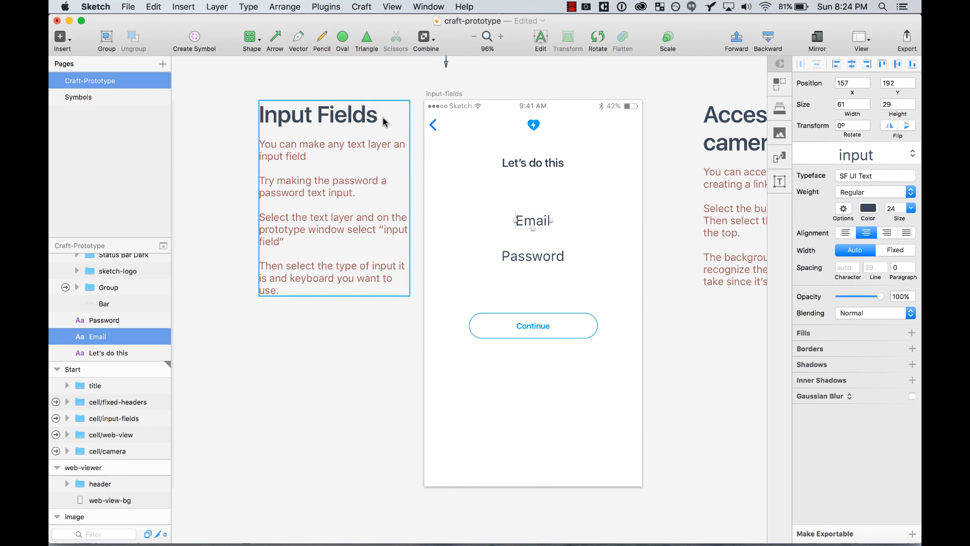
- Make the Email text an Input Field with Type set to Email Address
left_click(316, 356)
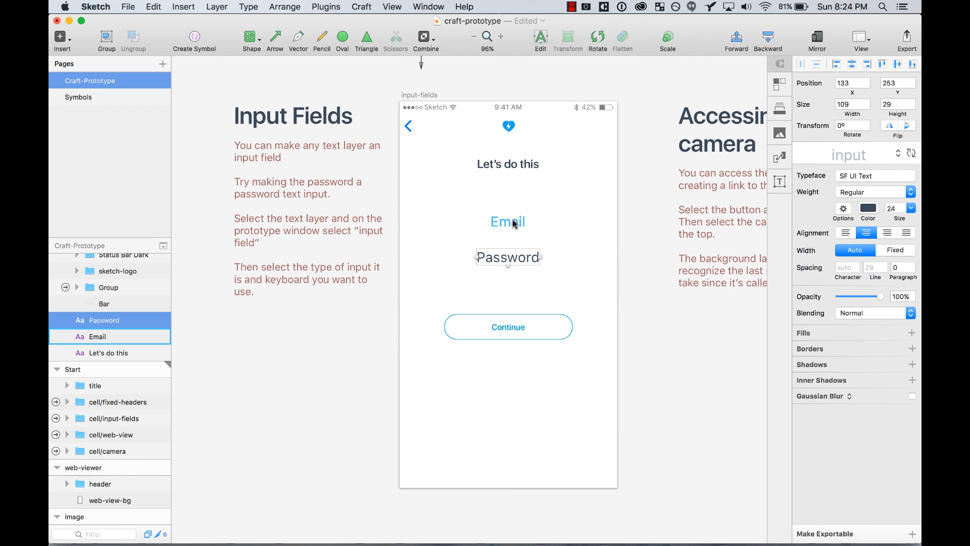
left_click(780, 156)
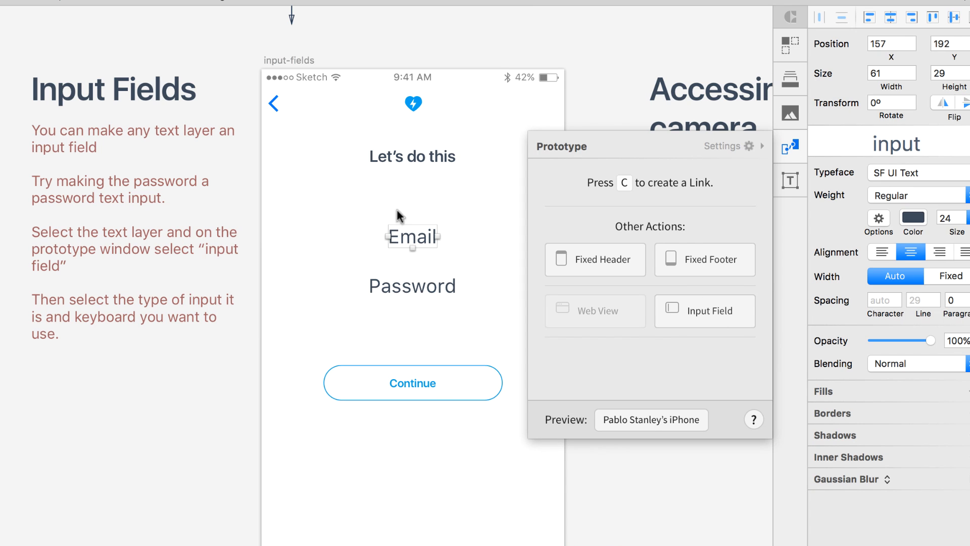
left_click(704, 310)
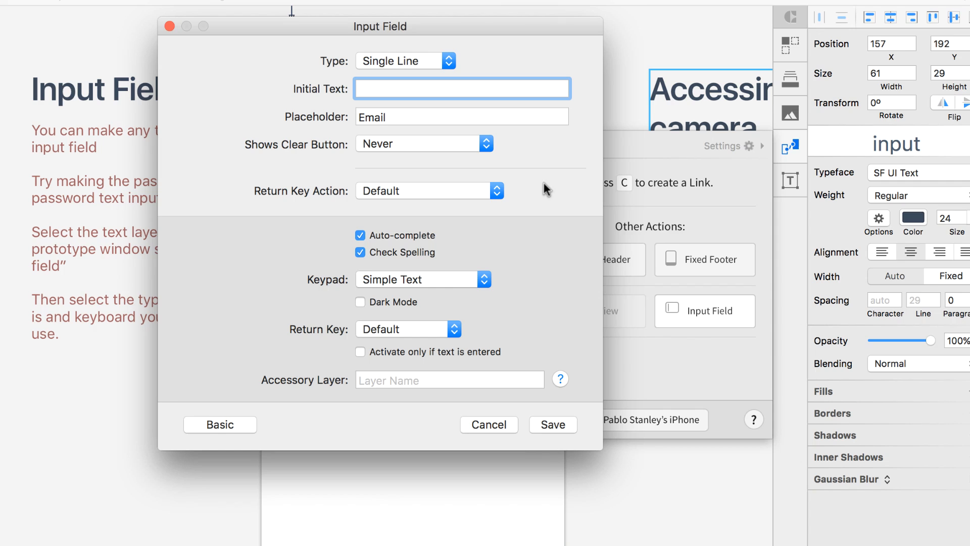
mouse_move(365, 137)
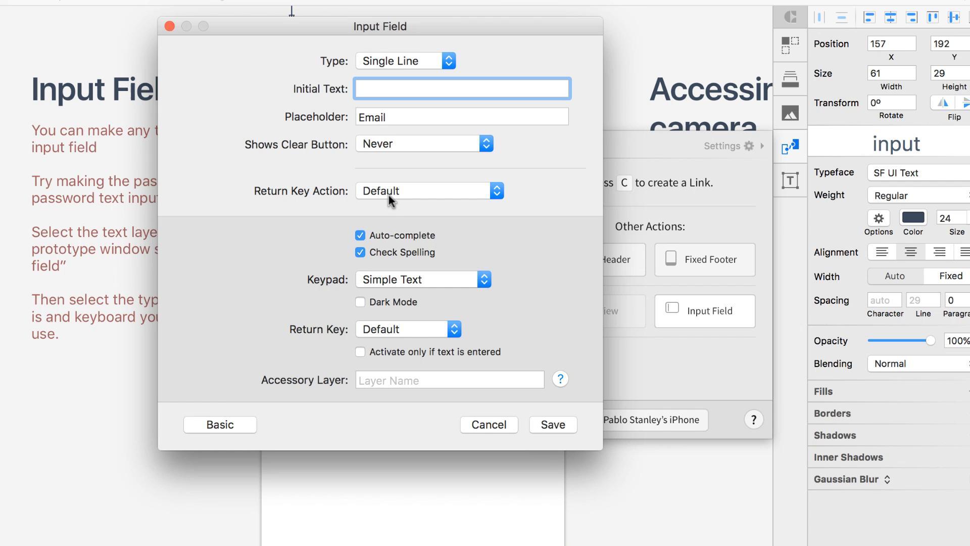
left_click(406, 60)
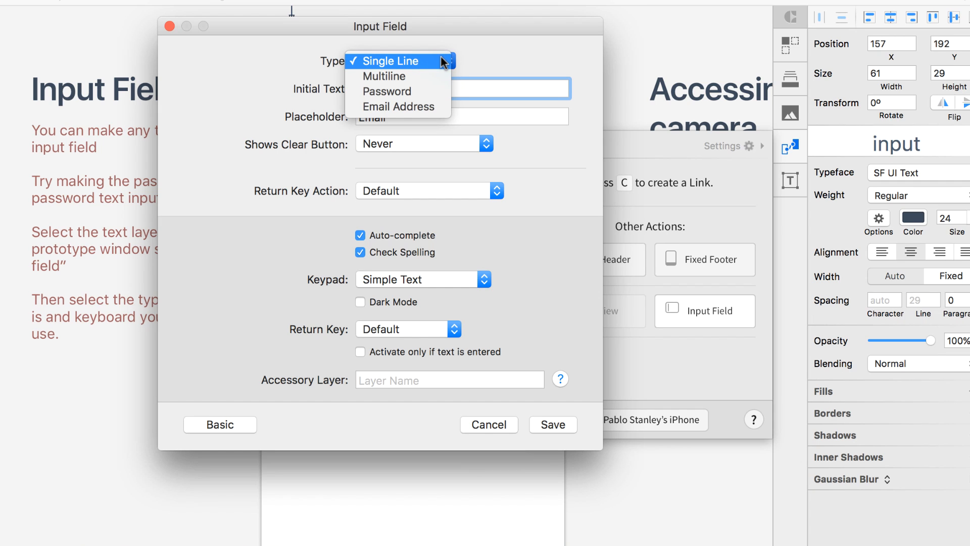
mouse_move(420, 73)
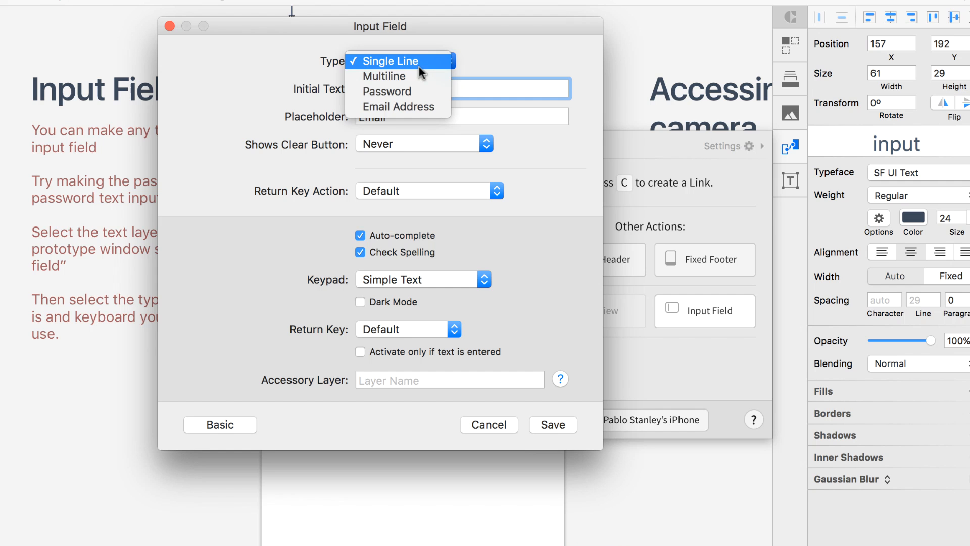
left_click(393, 61)
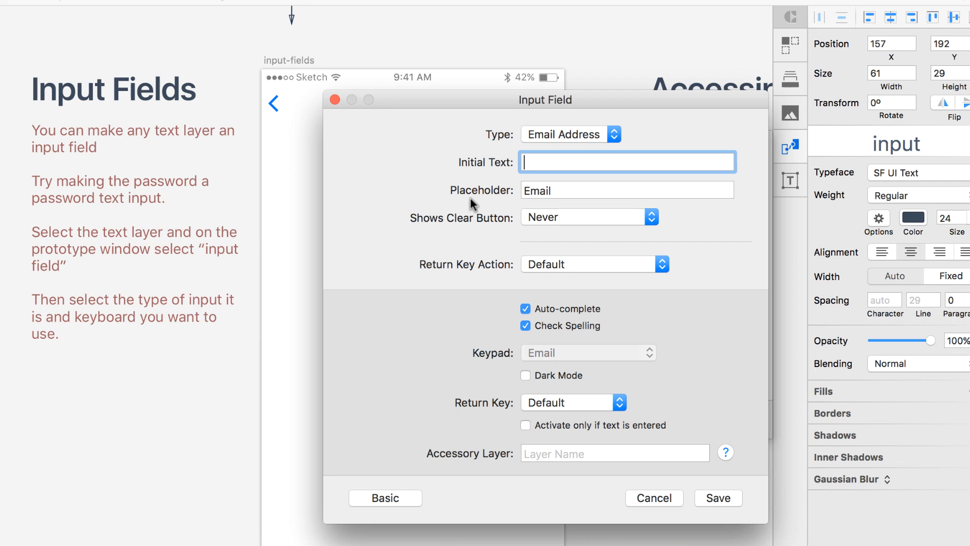
mouse_move(530, 353)
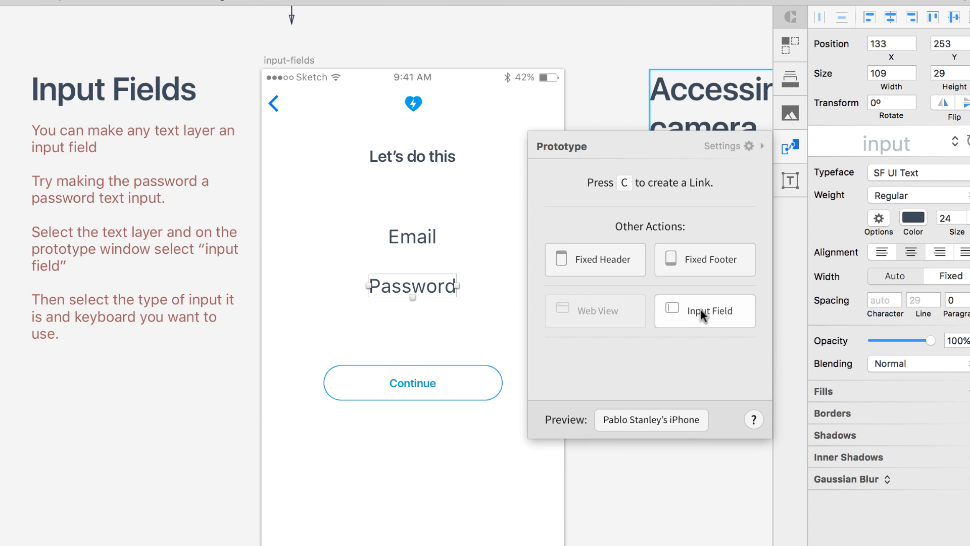
- Make the Password text a Password-type input field with the Simple Text keypad and save
left_click(705, 311)
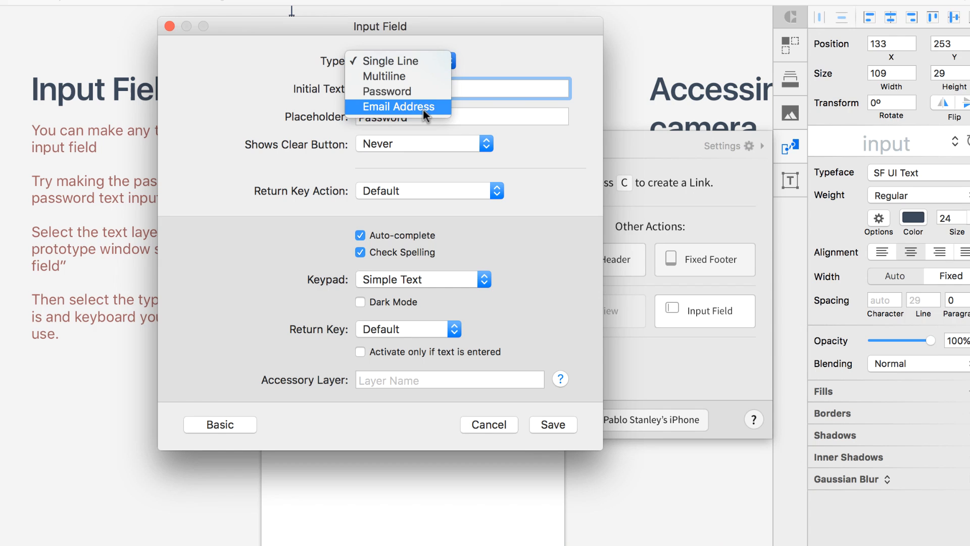
left_click(385, 92)
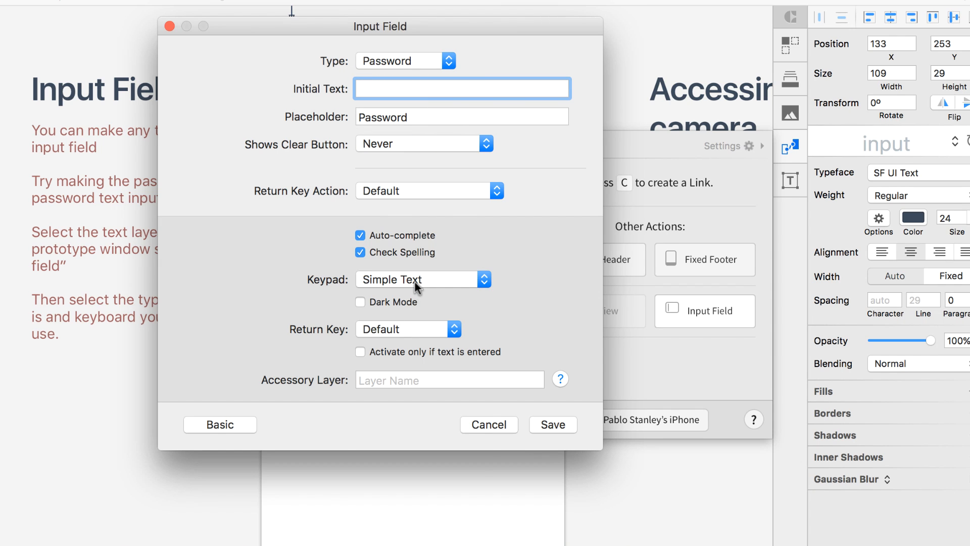
left_click(422, 279)
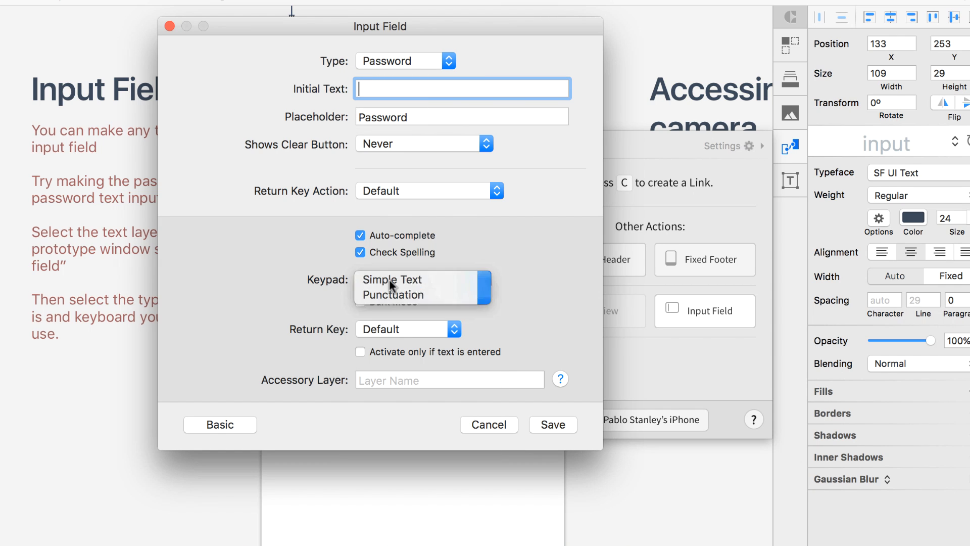
left_click(392, 279)
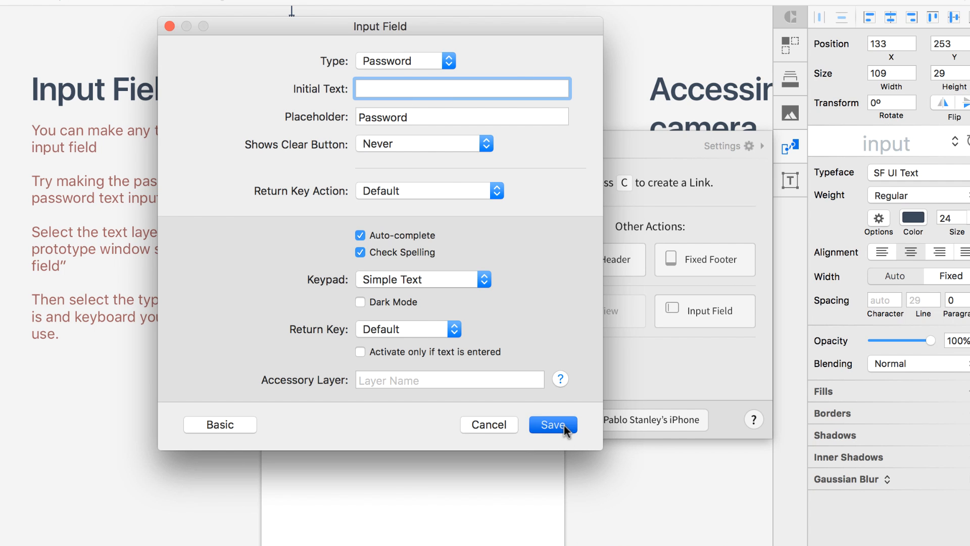
left_click(552, 424)
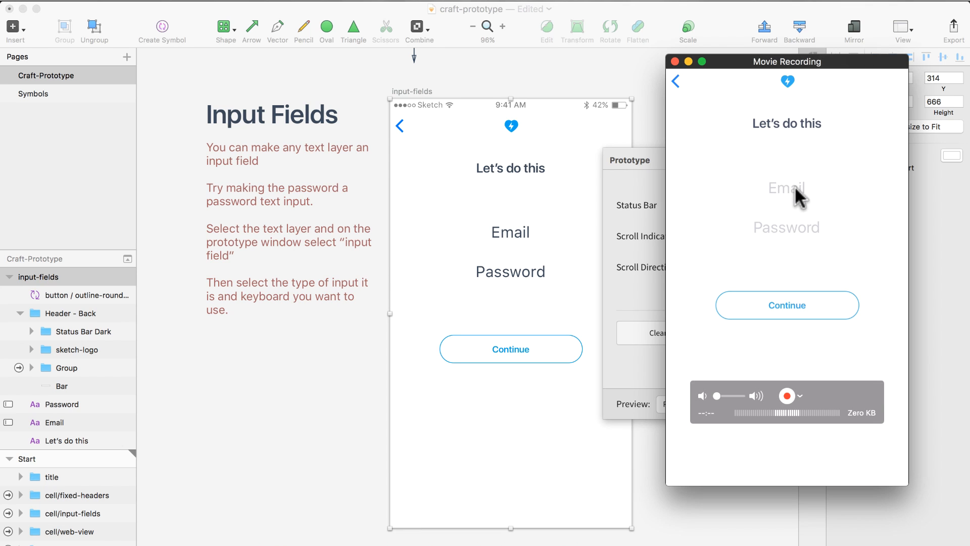
mouse_move(771, 207)
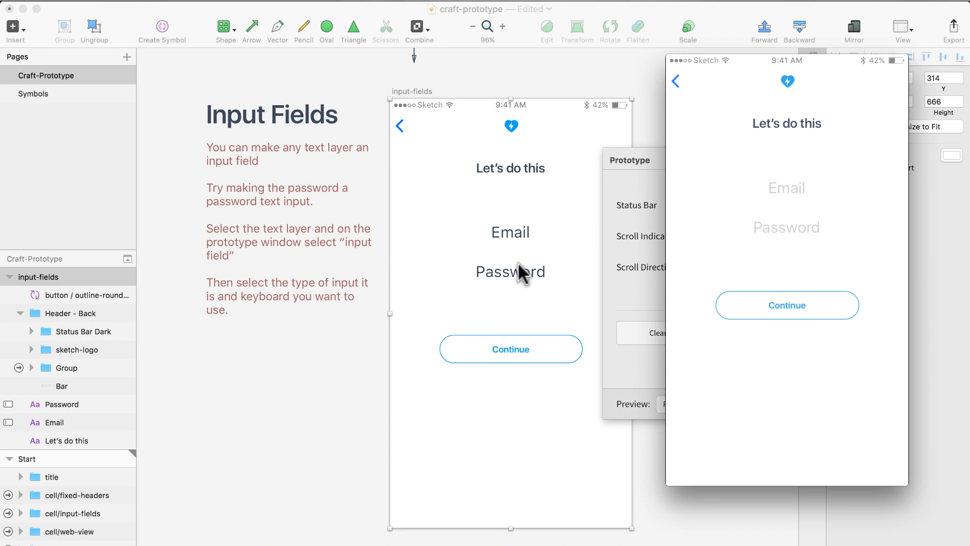
- Type test characters into the mirrored iPhone's Email field, then return to the Sketch design file
left_click(787, 188)
type("hhff@")
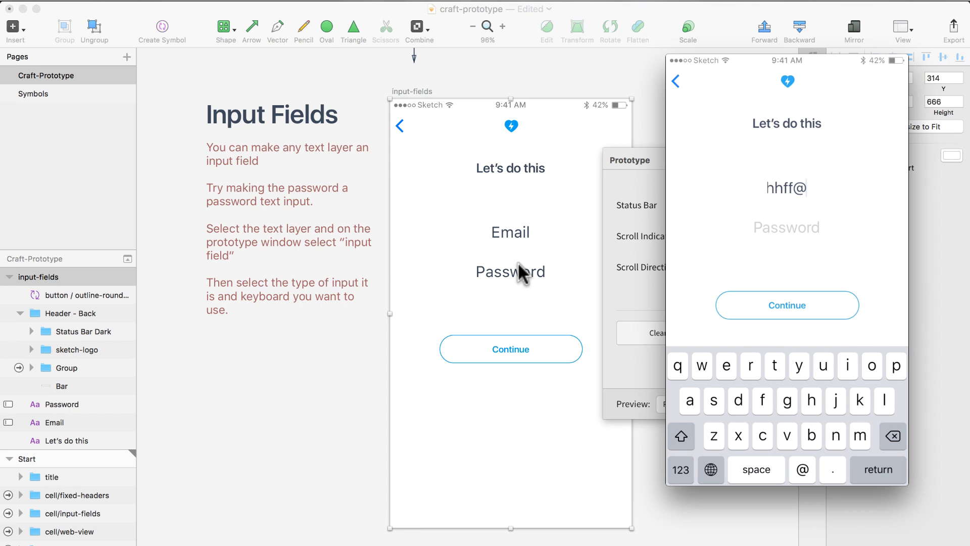
type("fghgf")
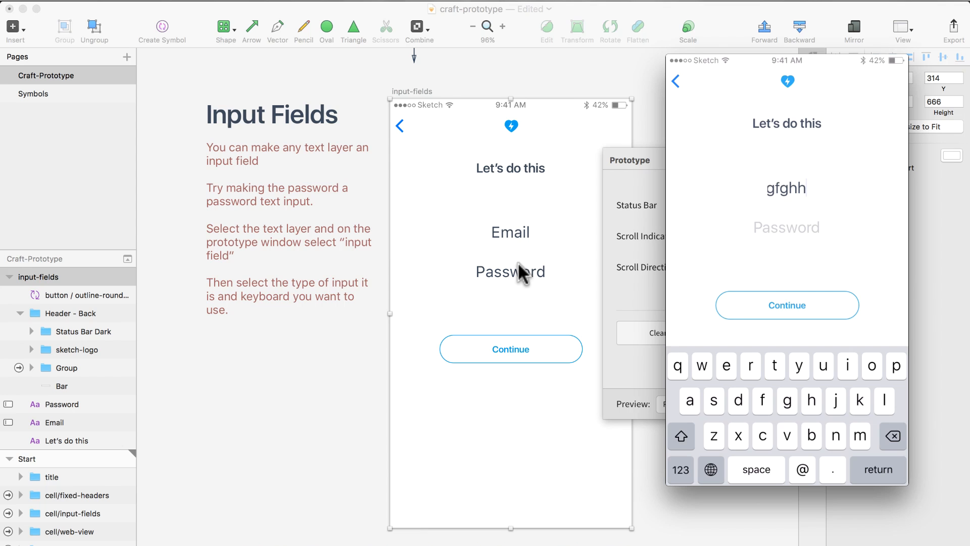
mouse_move(543, 233)
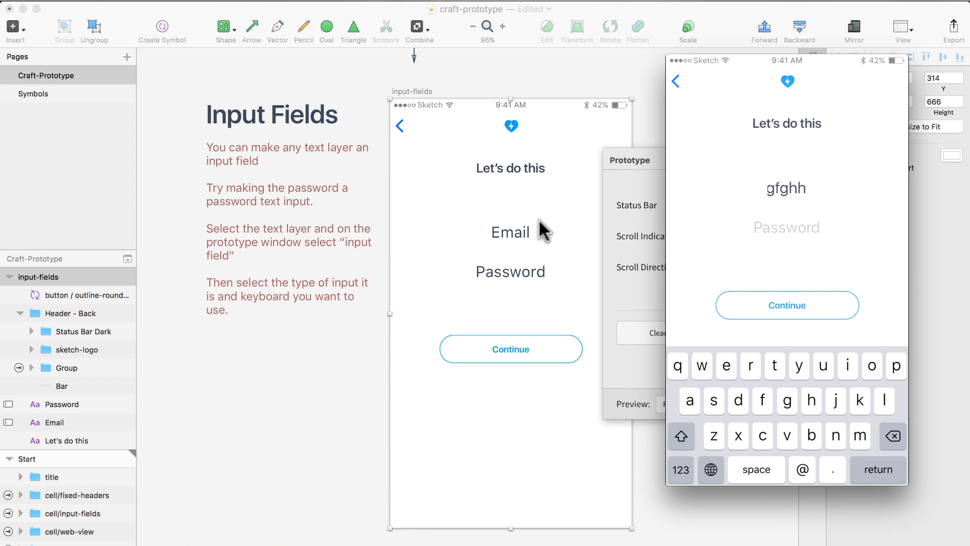
left_click(509, 232)
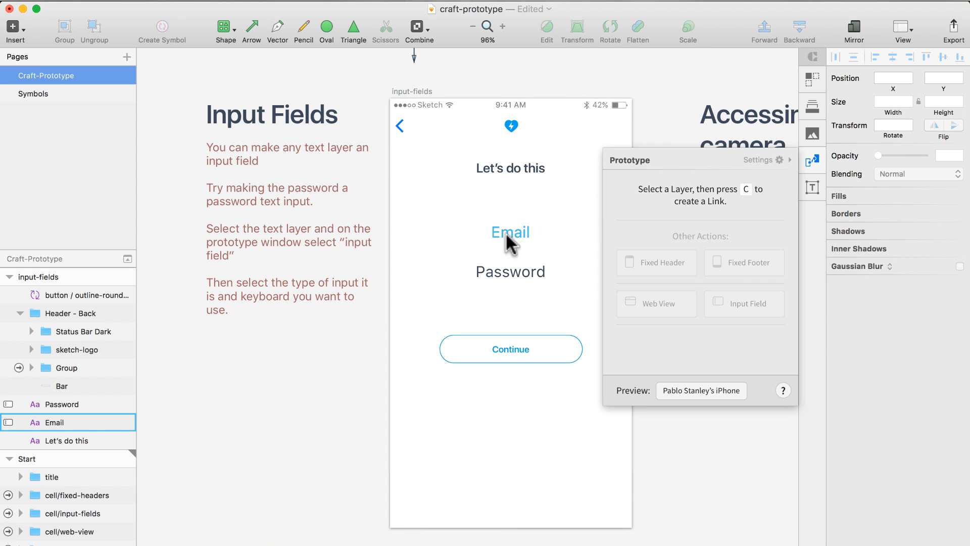
- Select the Email text layer and show its Input Field settings in the Prototype panel
left_click(745, 304)
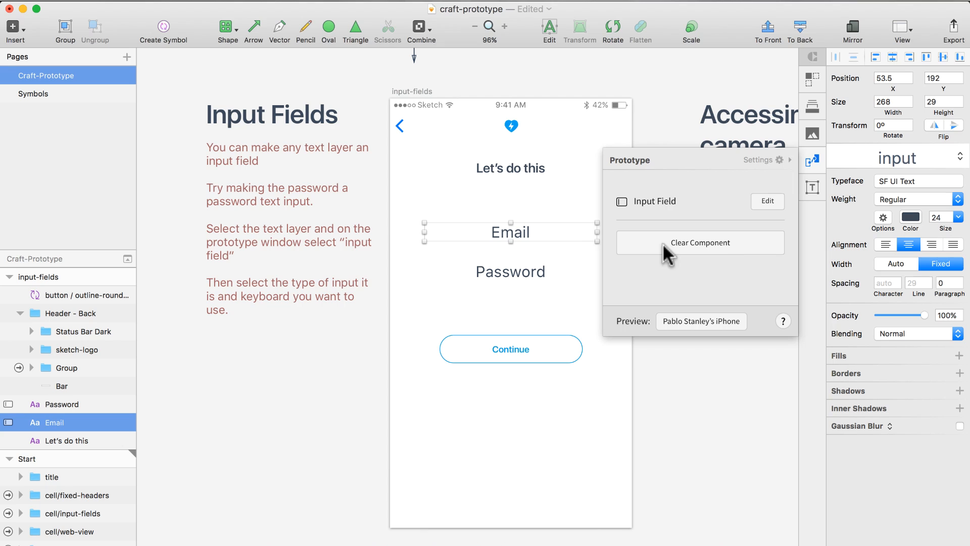
left_click(511, 272)
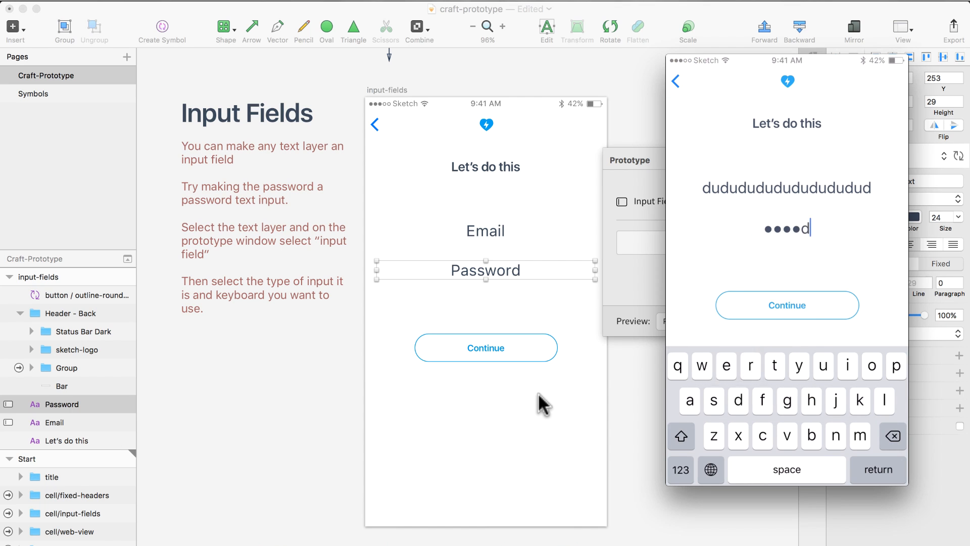
- Type characters into the Email and Password fields, the password appearing as dots
type("f")
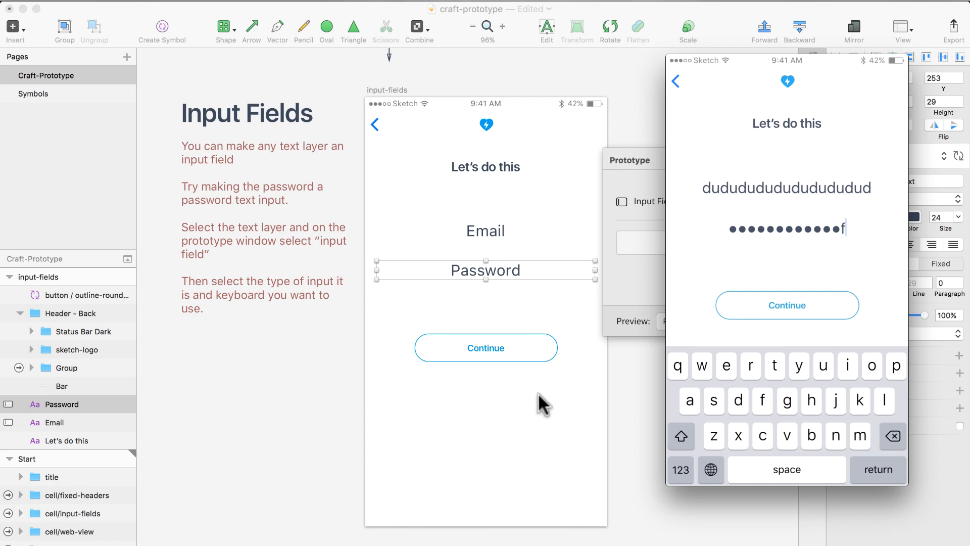
type("r")
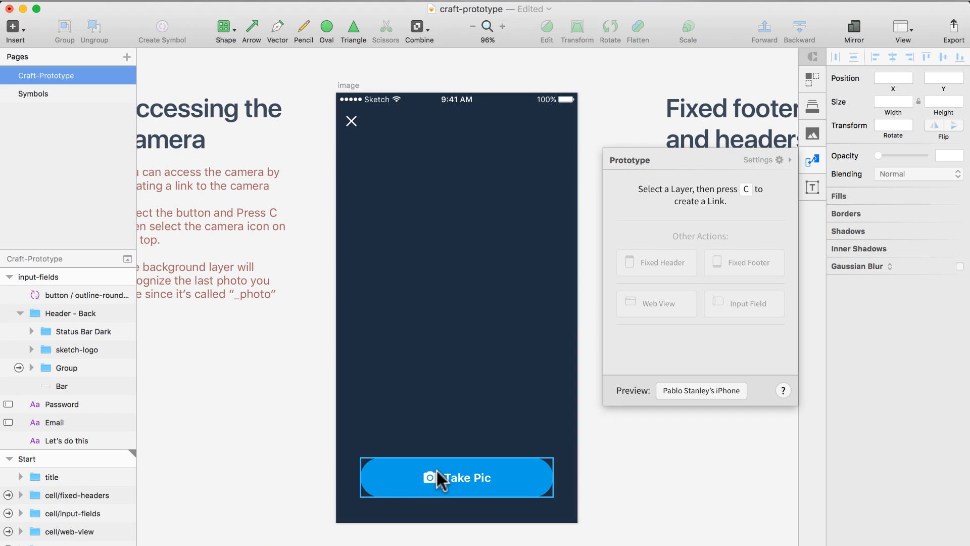
- Link the Take Pic button to launch the camera, capturing with the Front camera, and add the link
left_click(456, 477)
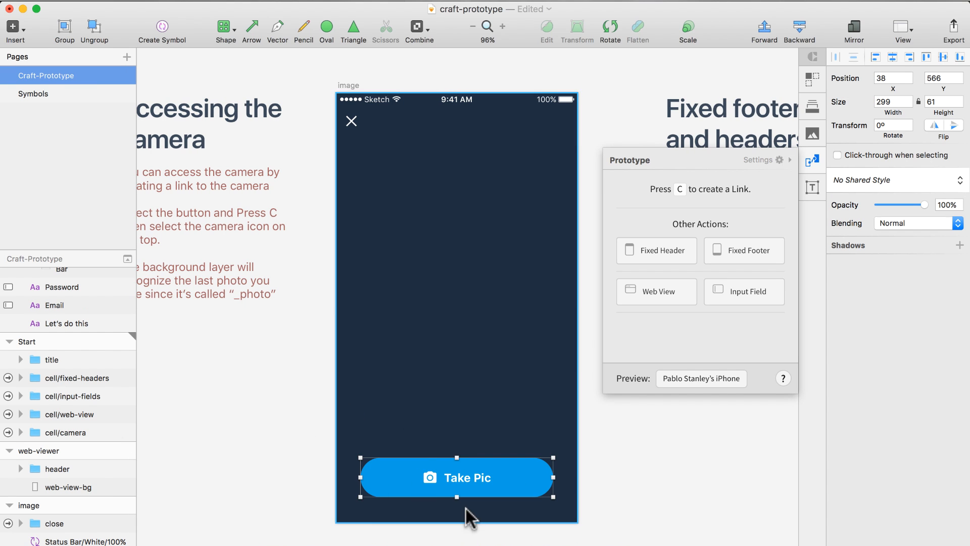
left_click_drag(457, 477, 434, 153)
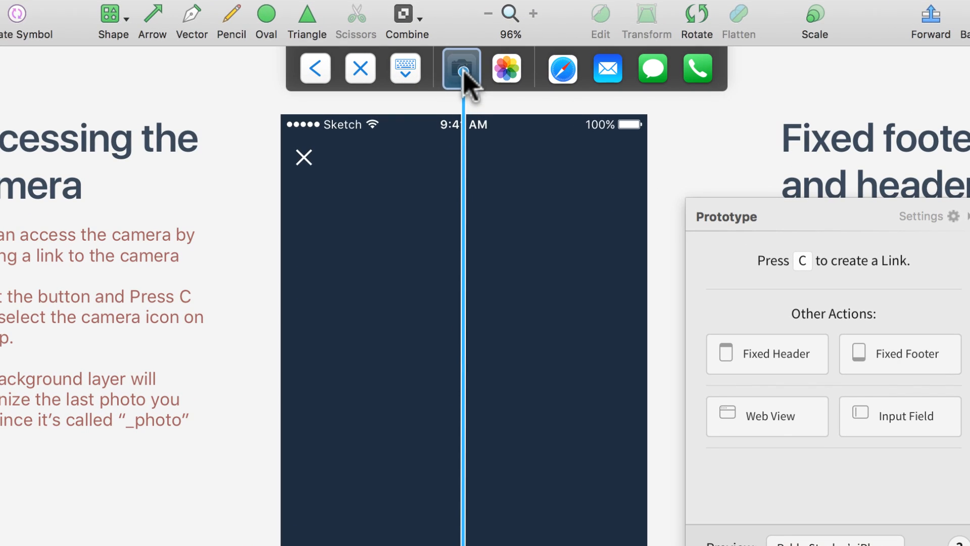
left_click(461, 67)
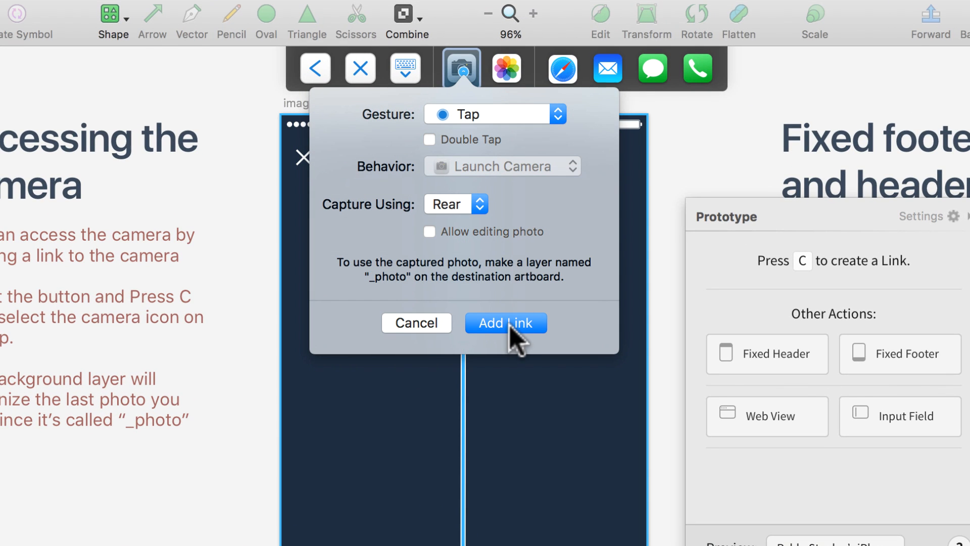
left_click(455, 204)
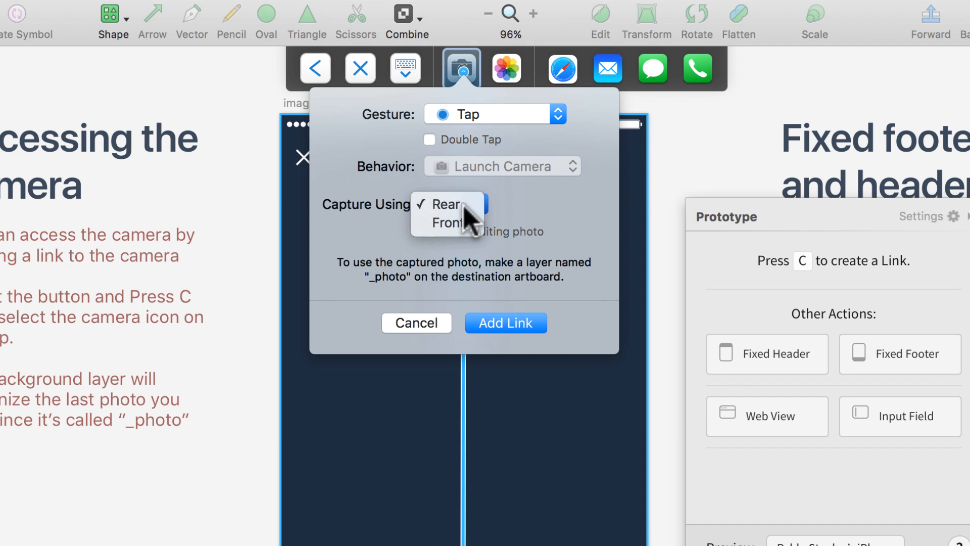
left_click(505, 322)
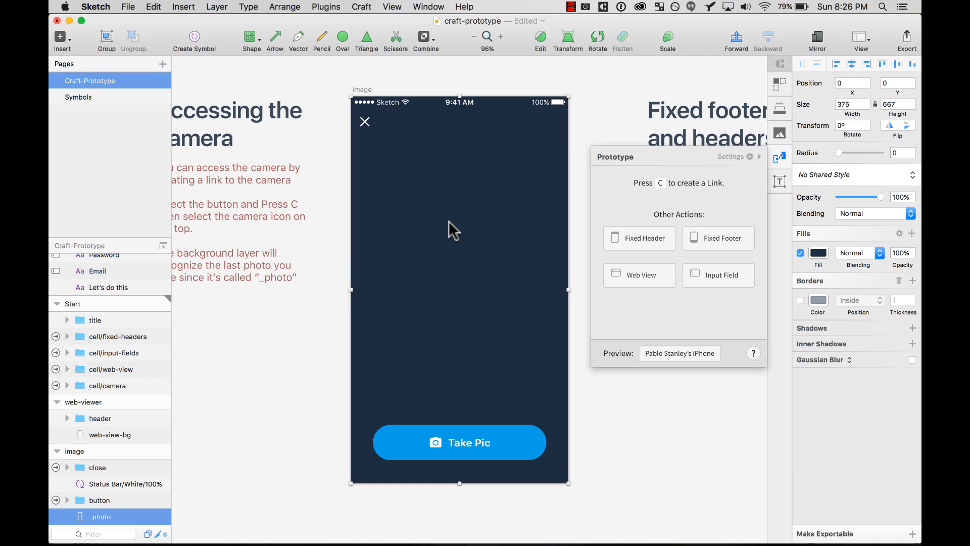
mouse_move(396, 299)
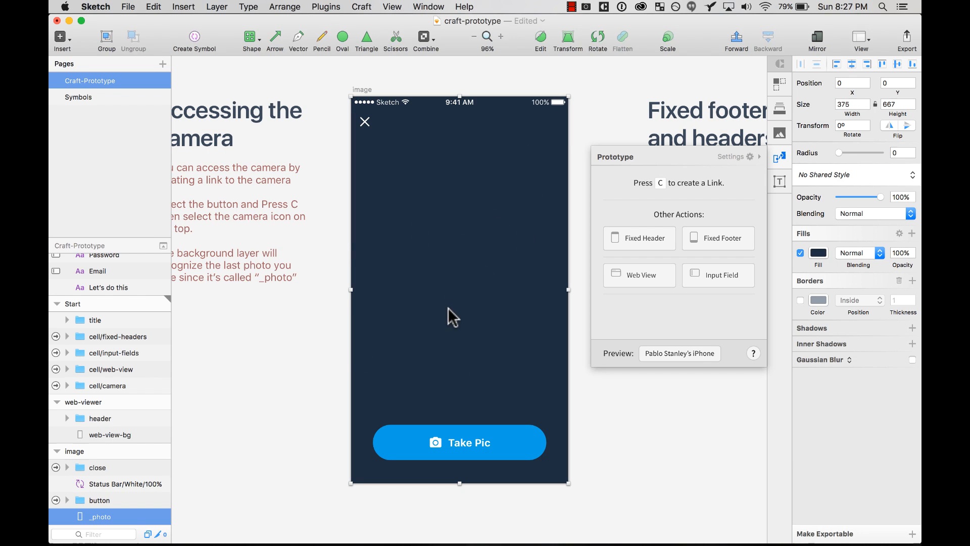
mouse_move(111, 522)
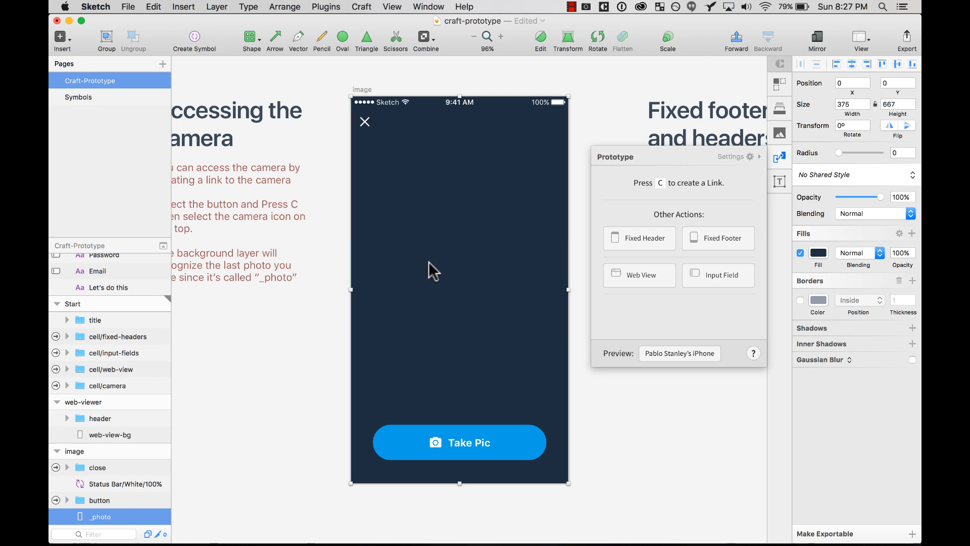
mouse_move(102, 524)
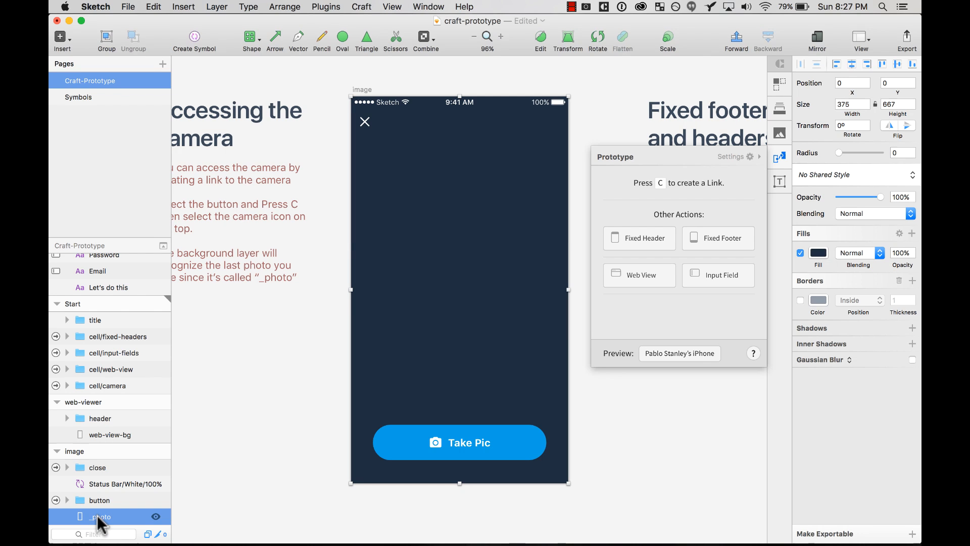
mouse_move(634, 331)
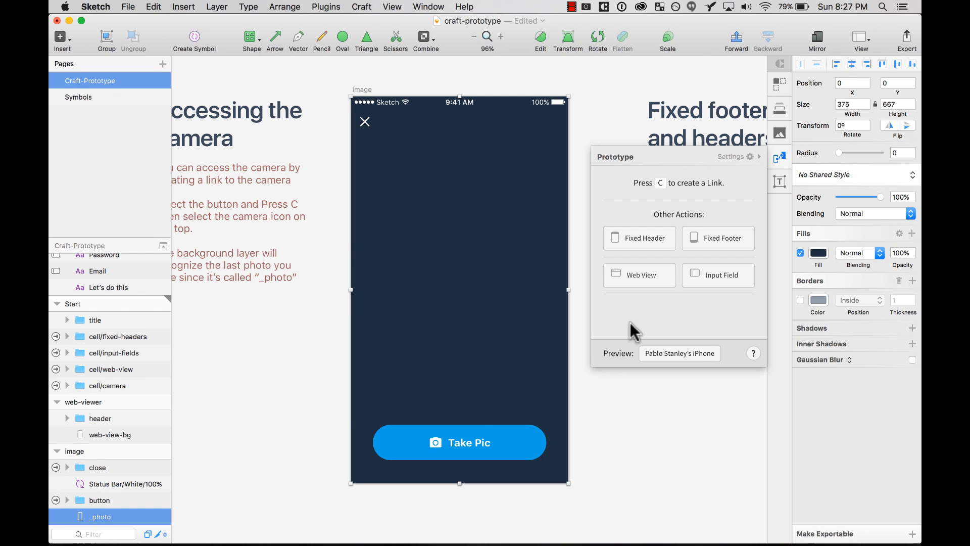
left_click(687, 523)
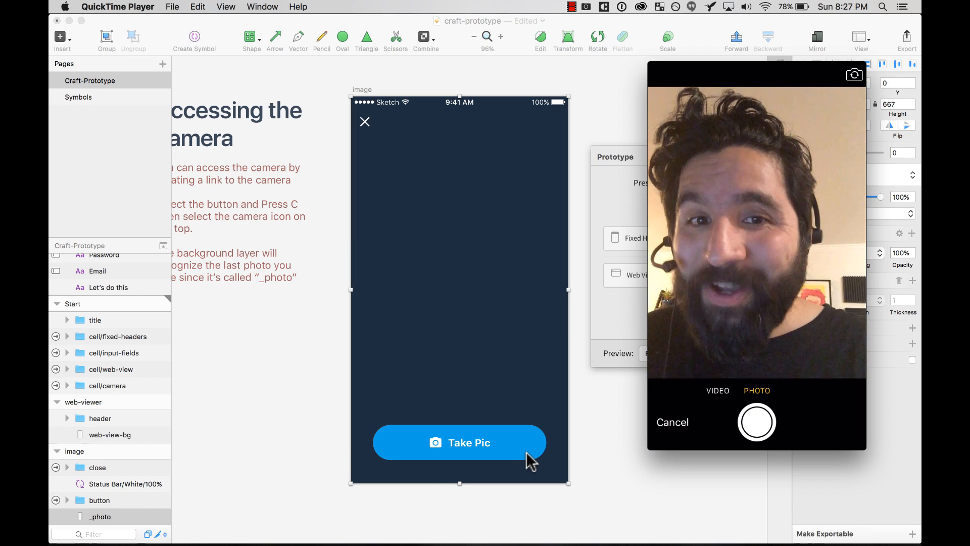
- Snap a front-camera photo on the mirrored iPhone, retake it, and snap again
left_click(756, 423)
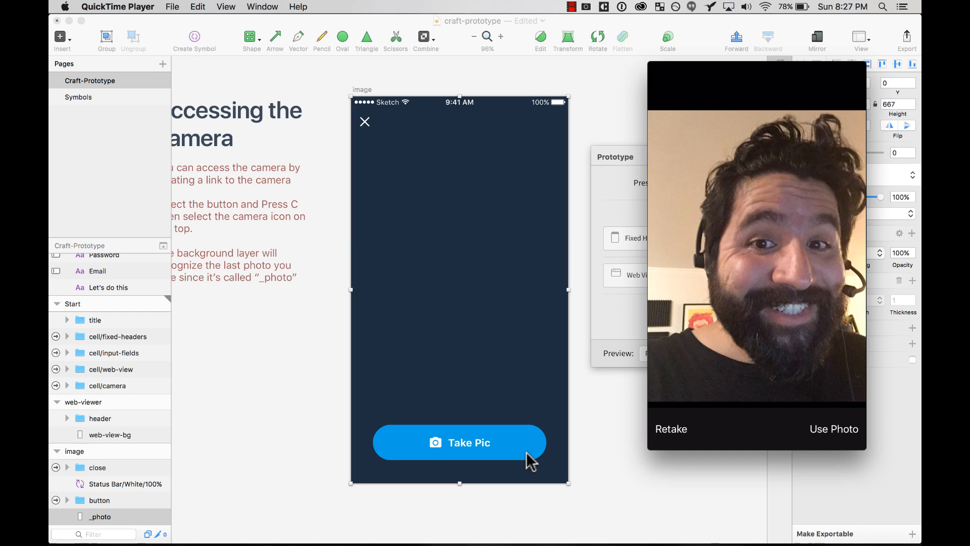
left_click(671, 428)
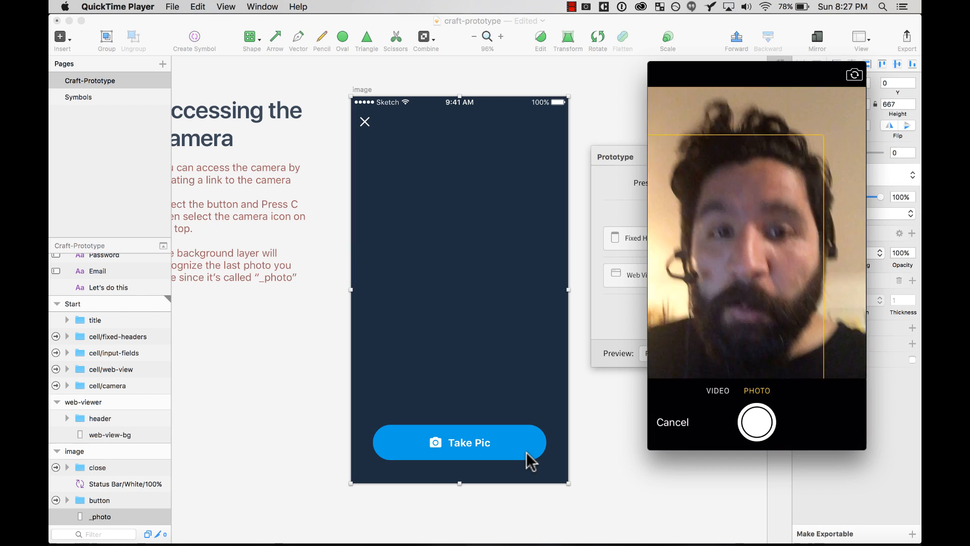
left_click(756, 423)
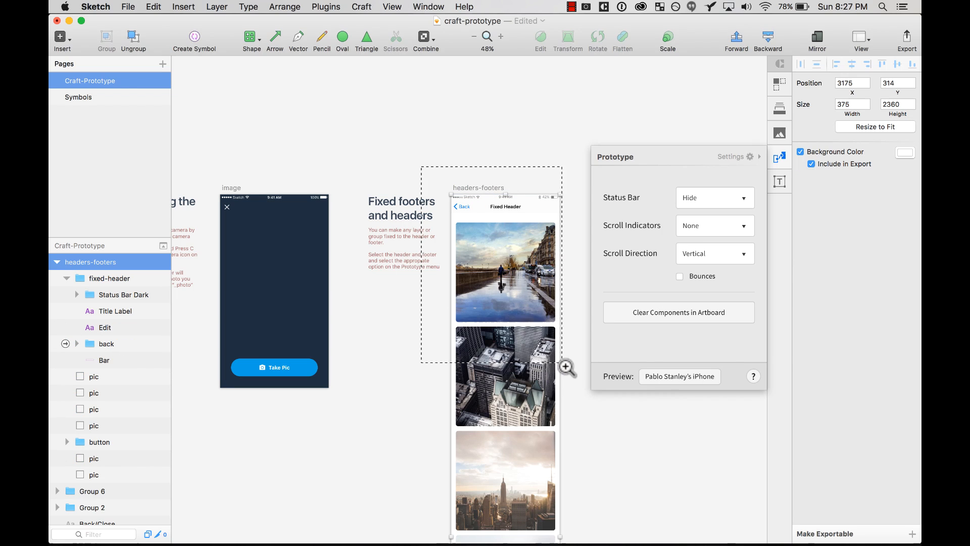
- Set the headers-footers top navigation bar as a Fixed Header, then select the Fixed Footer button
left_click(500, 36)
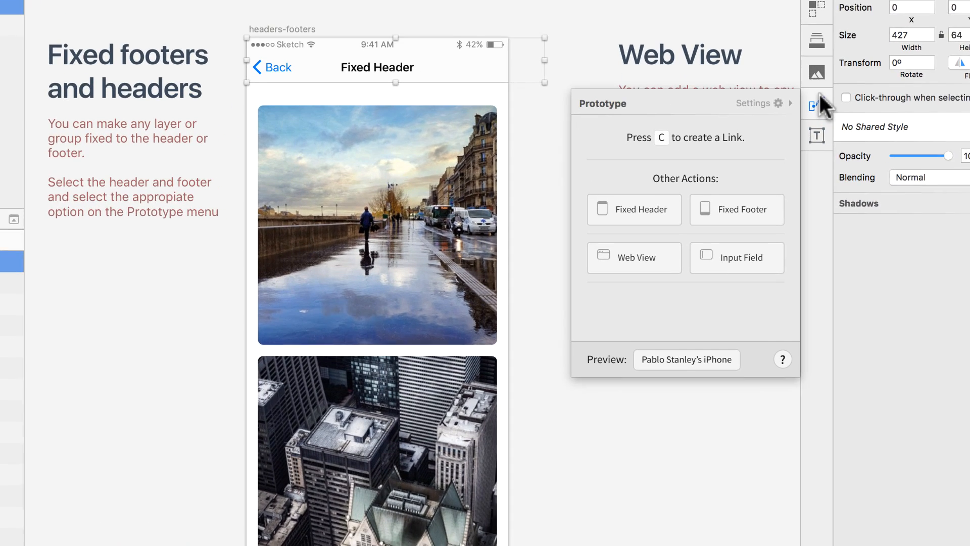
left_click(634, 209)
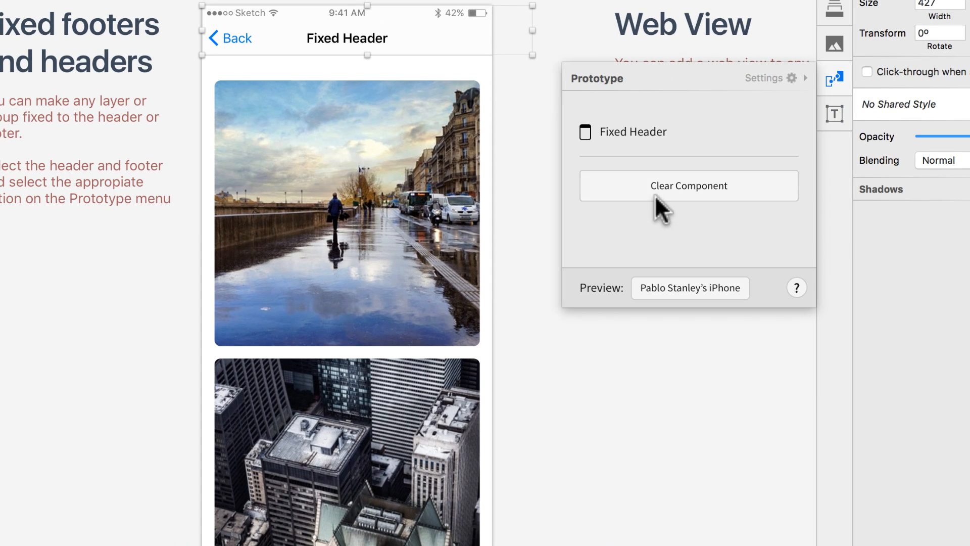
scroll("down", 3)
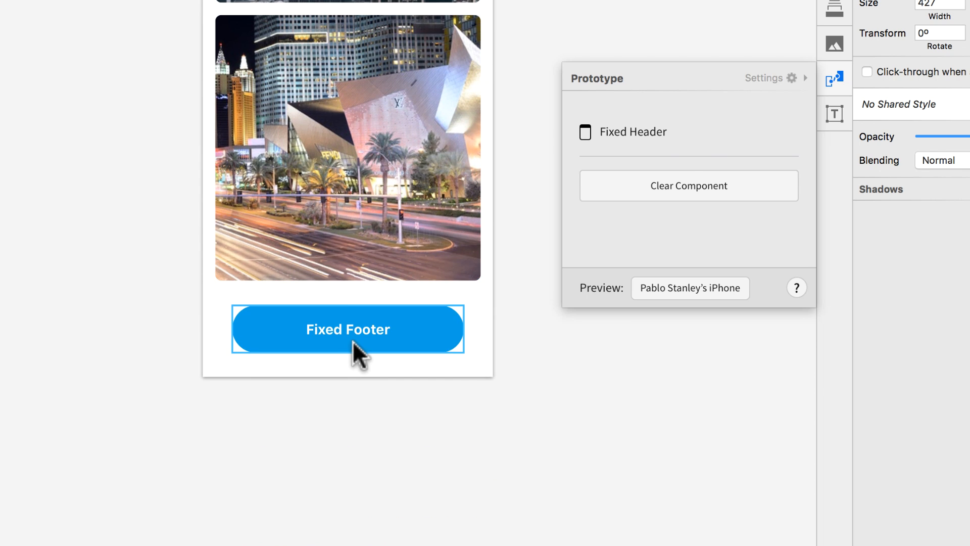
left_click(347, 329)
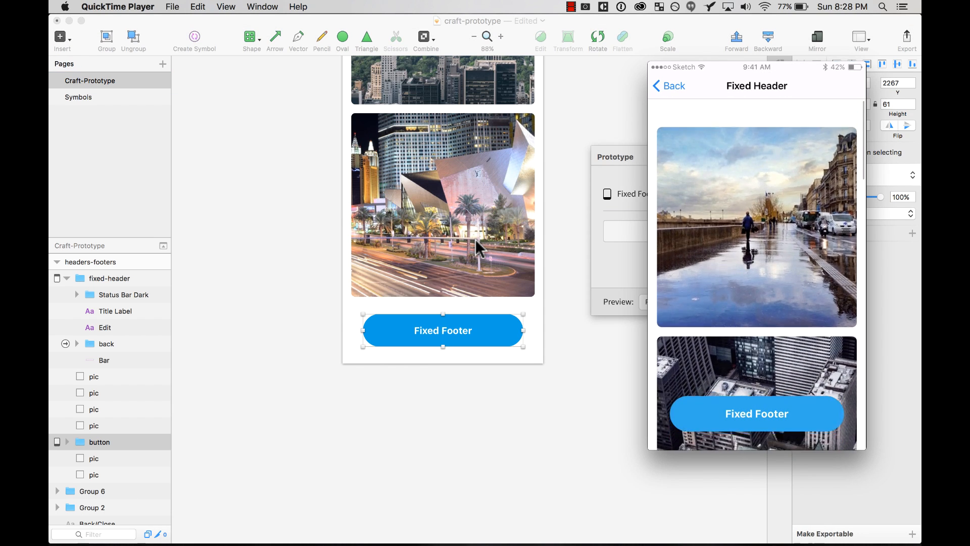
scroll("down", 3)
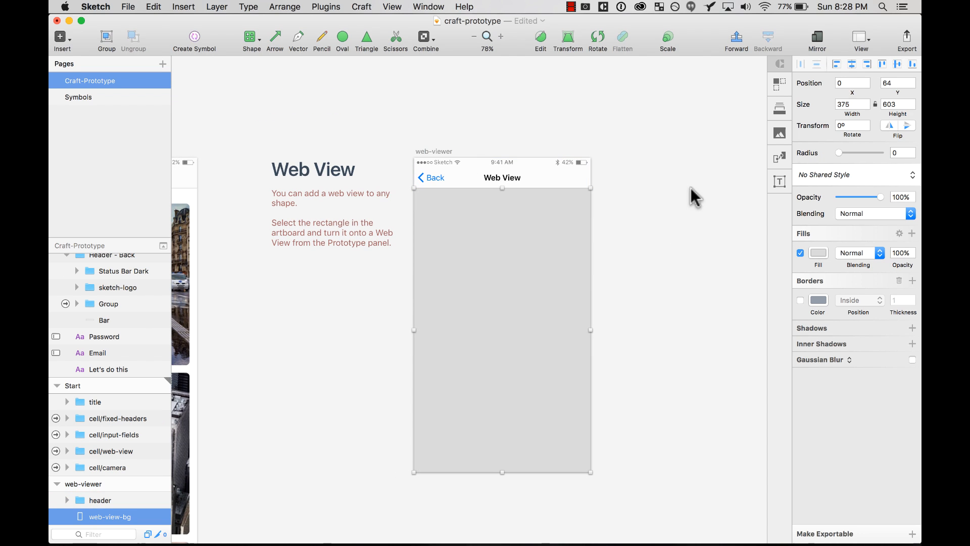
left_click(780, 158)
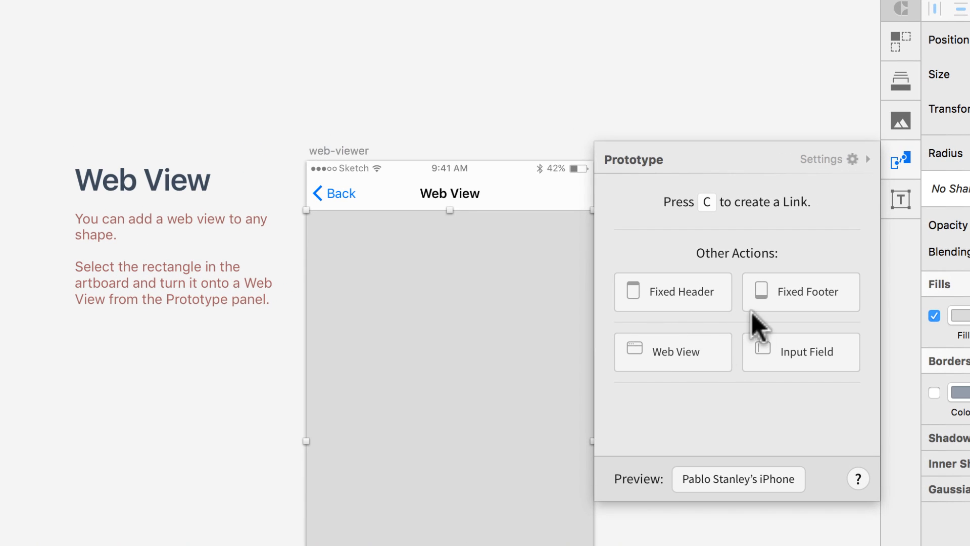
left_click(673, 352)
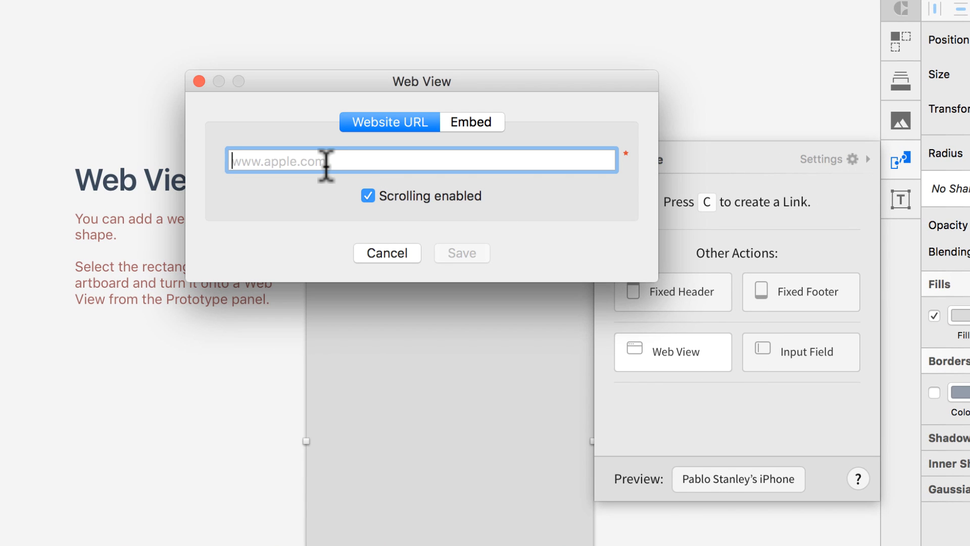
type("http")
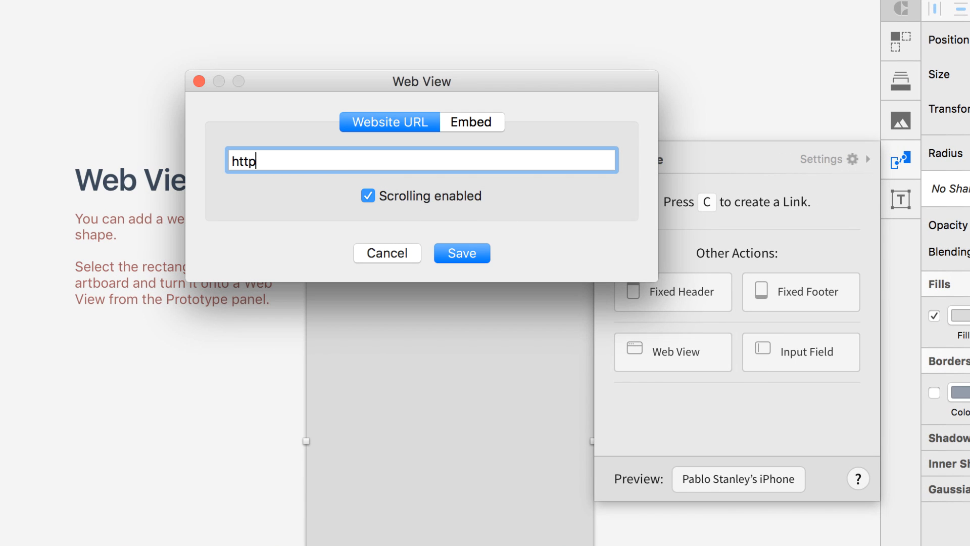
type("://")
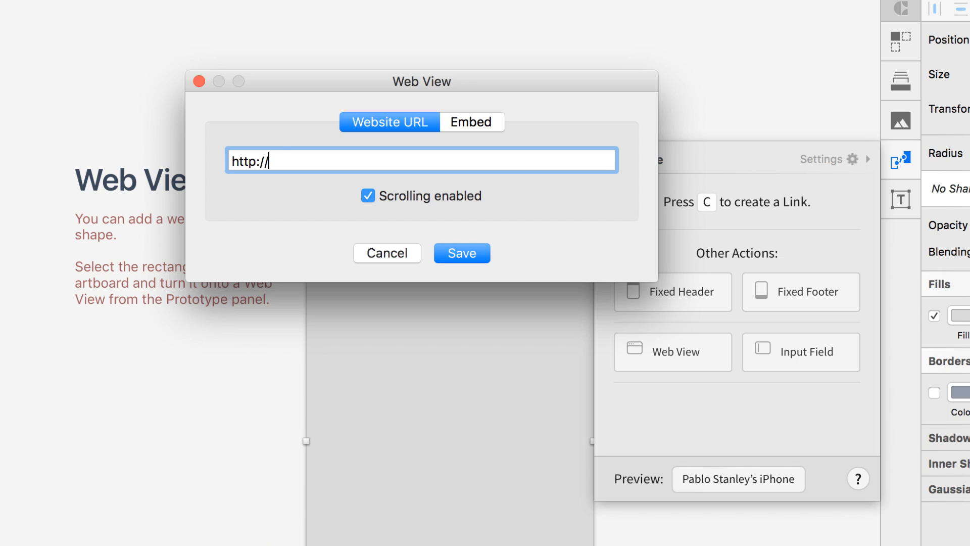
type("sketchtoge")
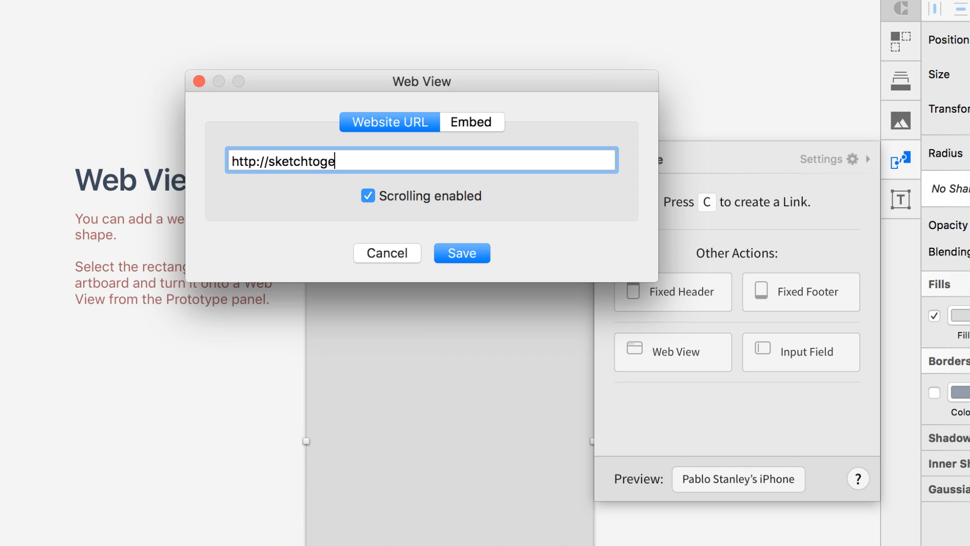
type("her.io")
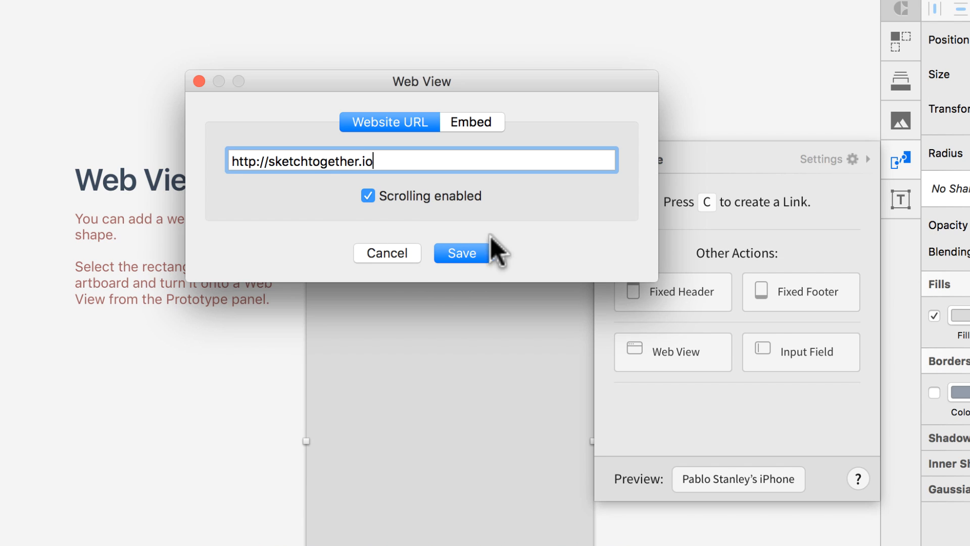
left_click(460, 253)
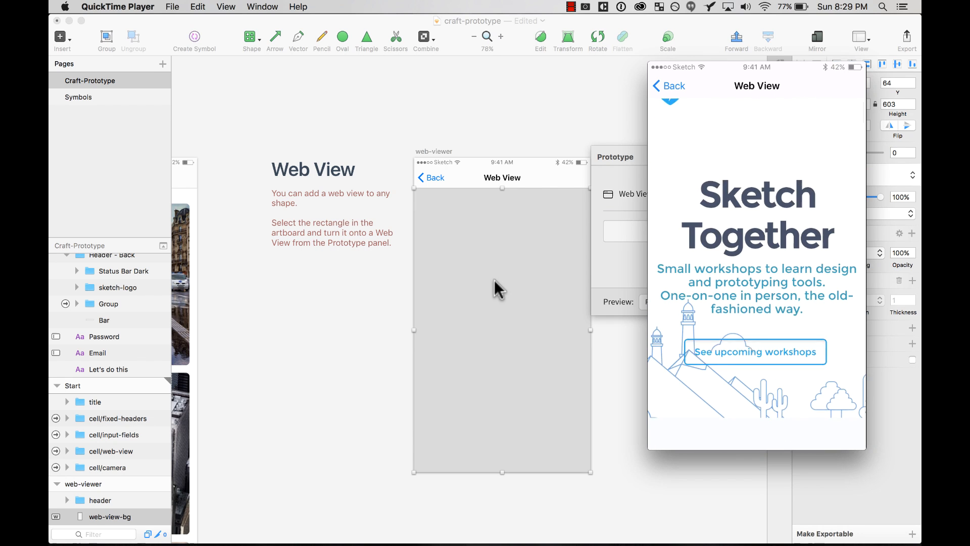
- Open the Web View screen on the phone and scroll the Sketch Together site to its workshop listings
left_click(754, 351)
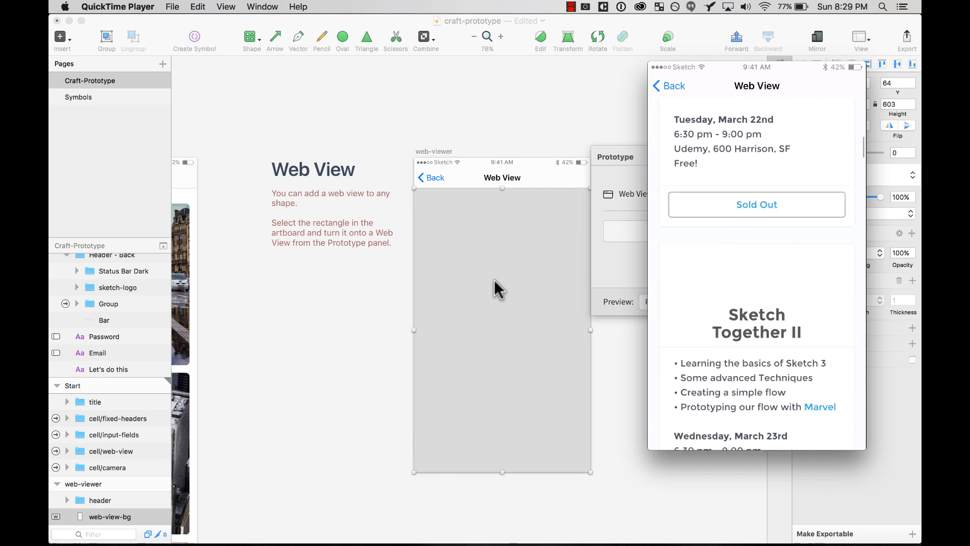
scroll("down", 3)
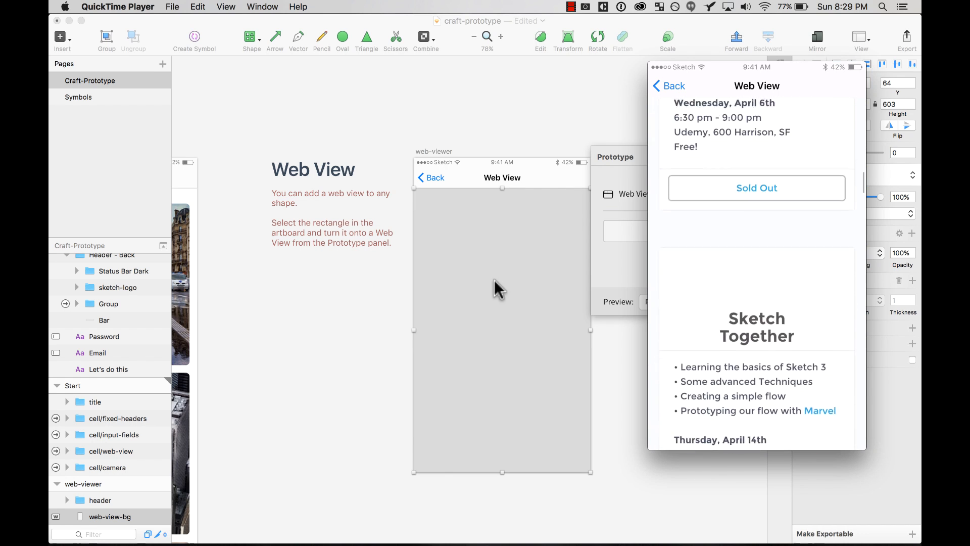
scroll("down", 3)
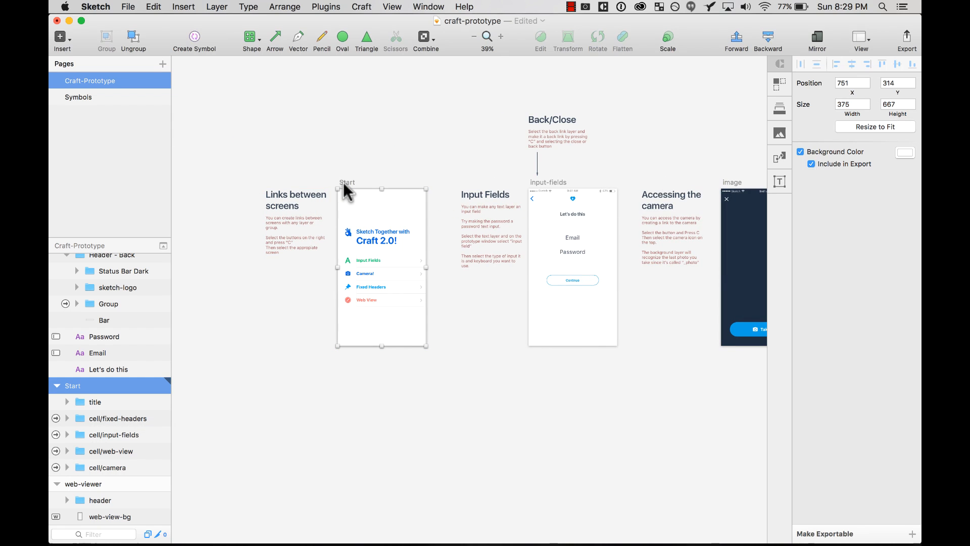
mouse_move(549, 522)
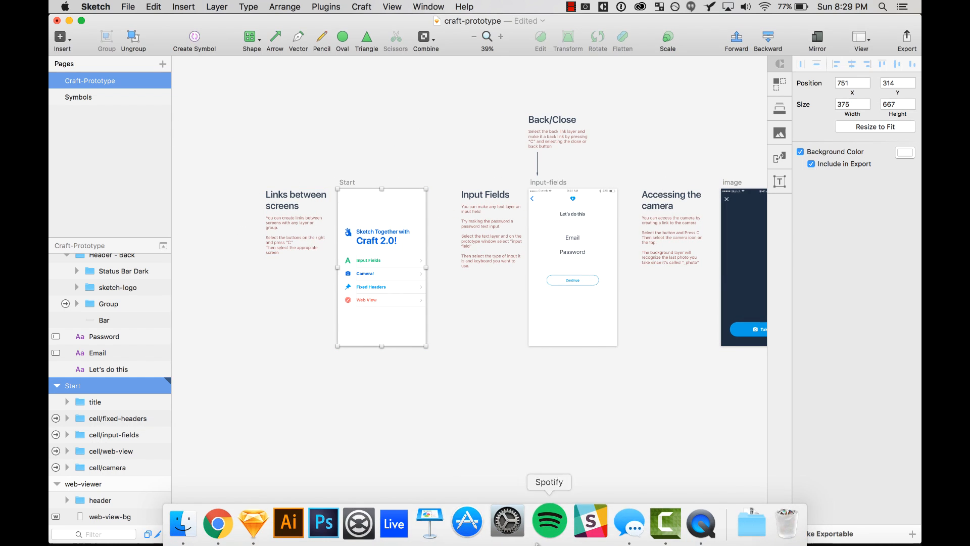
mouse_move(689, 522)
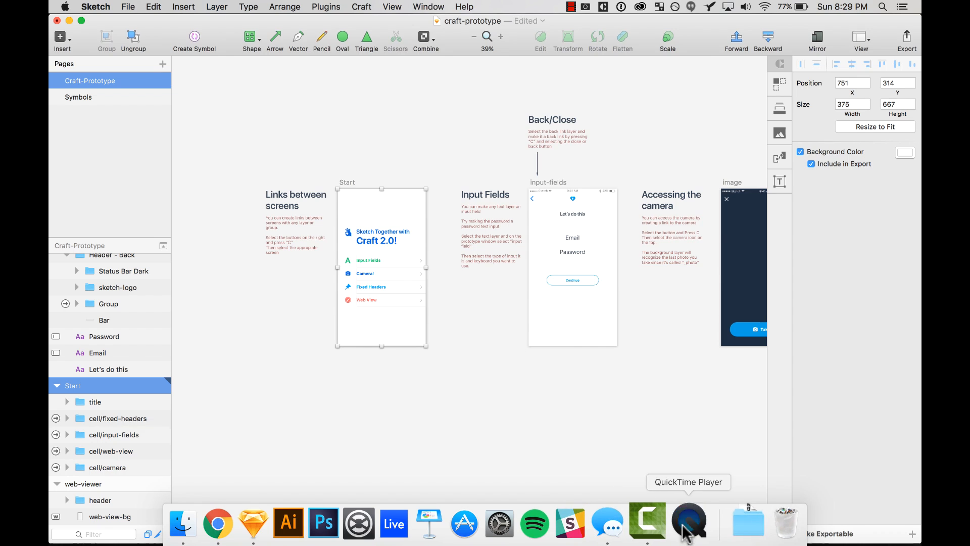
left_click(688, 523)
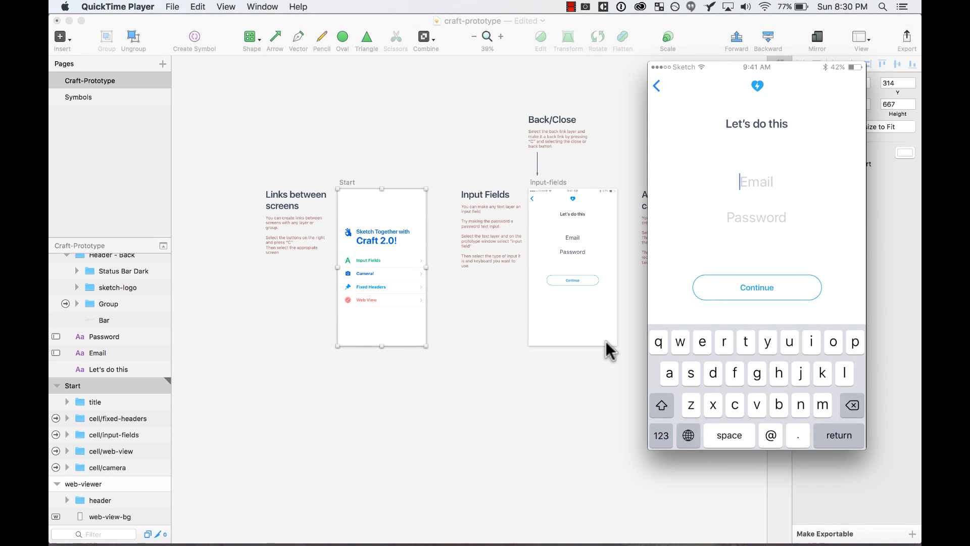
- Fill the Email field with test text and type a masked character into Password
type("ruigdfh")
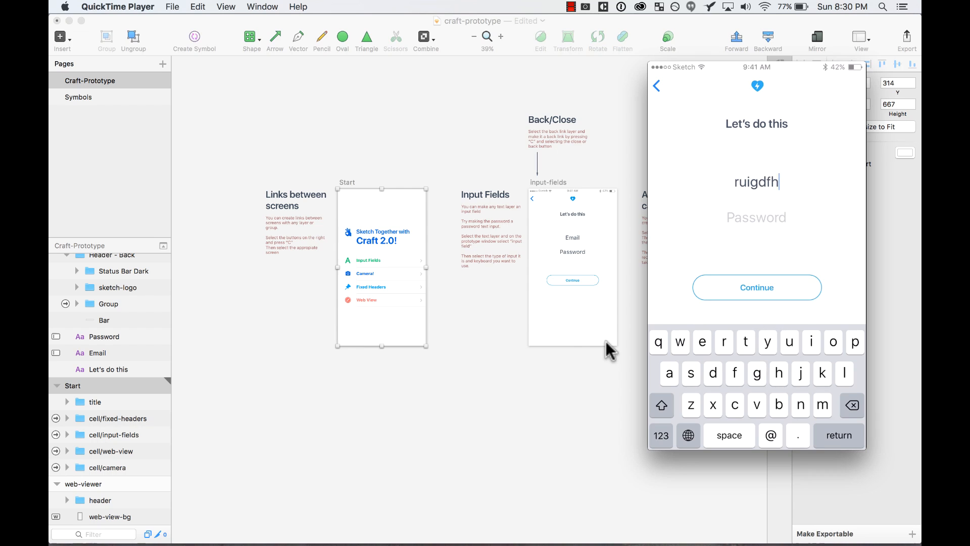
type("gutt")
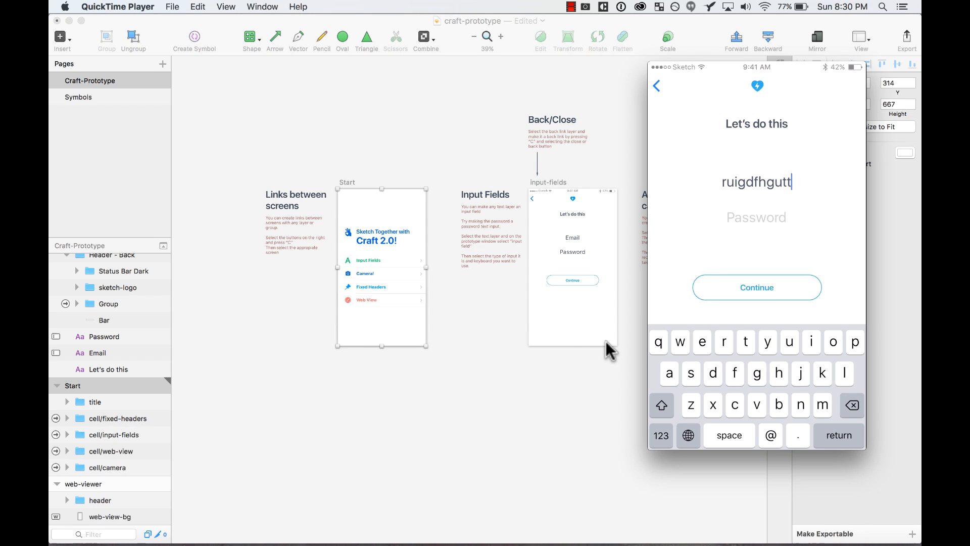
left_click(756, 217)
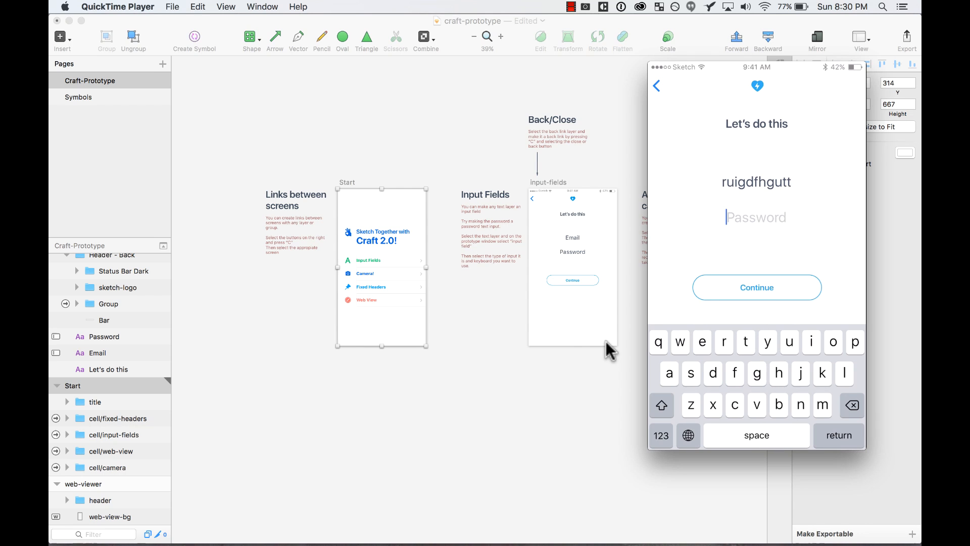
type("g")
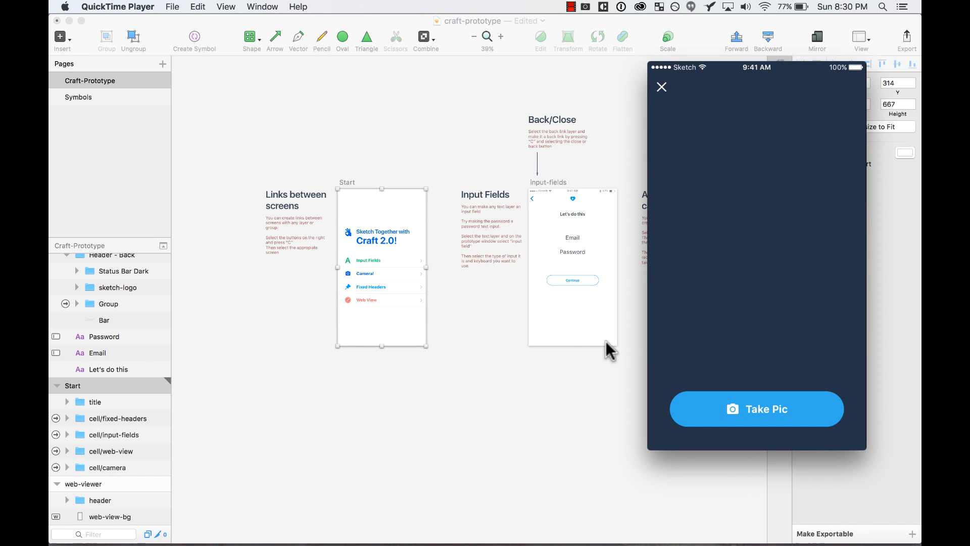
- Open and cancel the camera, scroll the Fixed Headers screen, and go back to the start screen
left_click(756, 408)
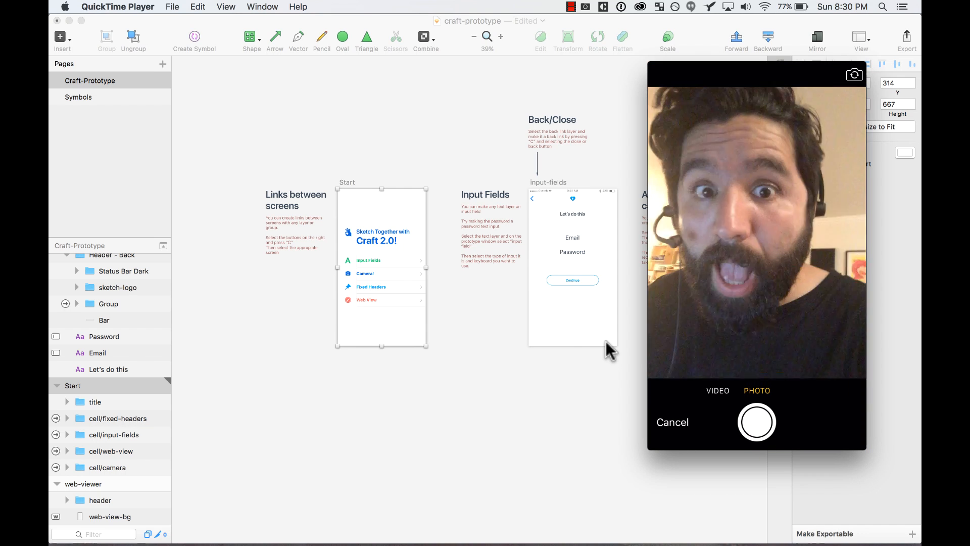
left_click(756, 423)
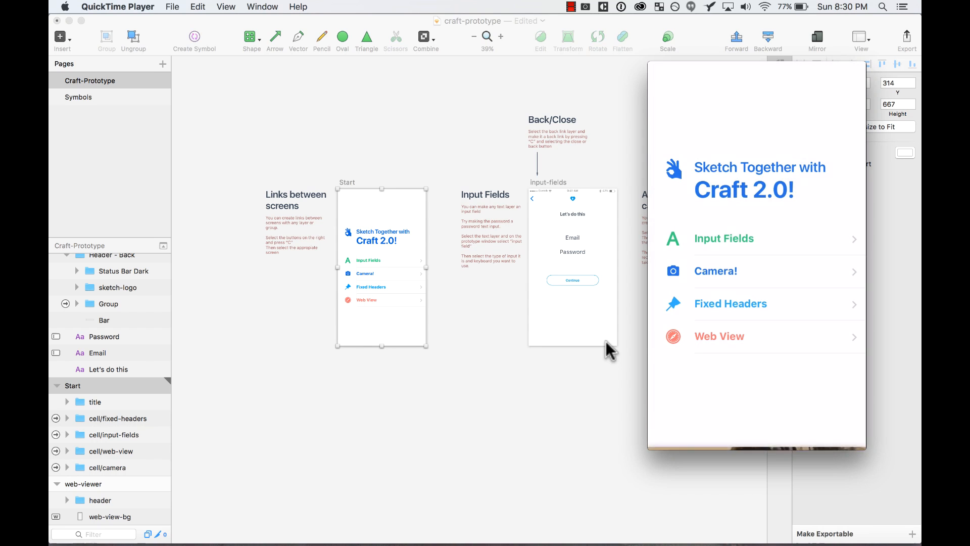
left_click(730, 304)
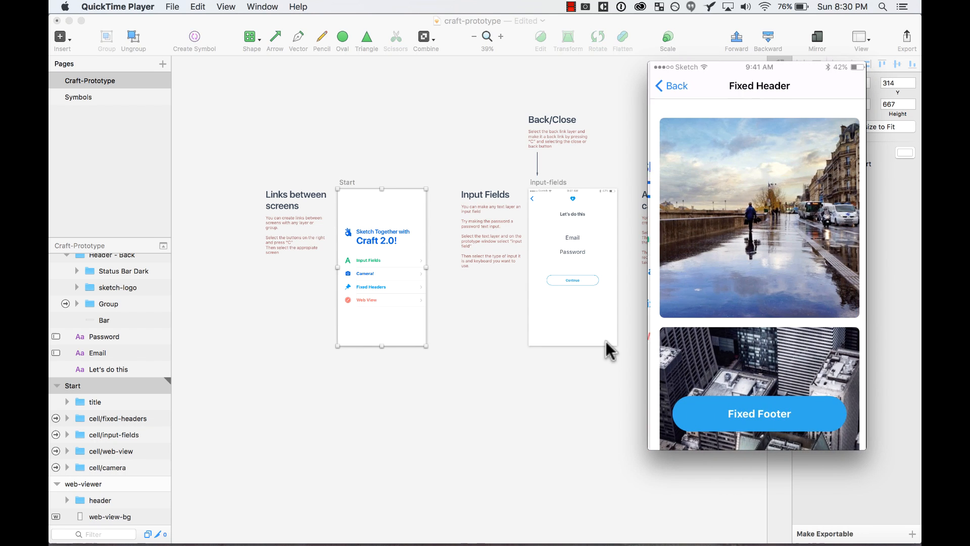
scroll("down", 3)
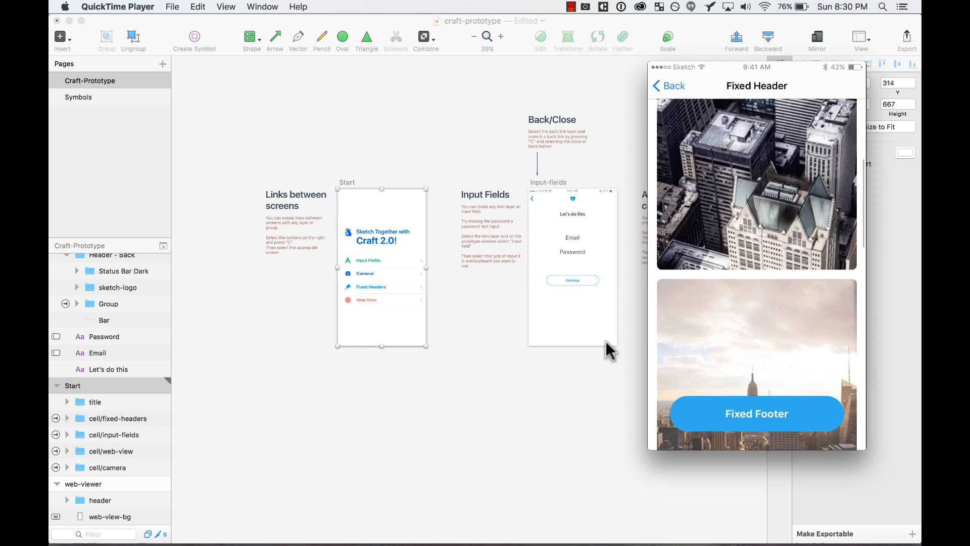
left_click(668, 85)
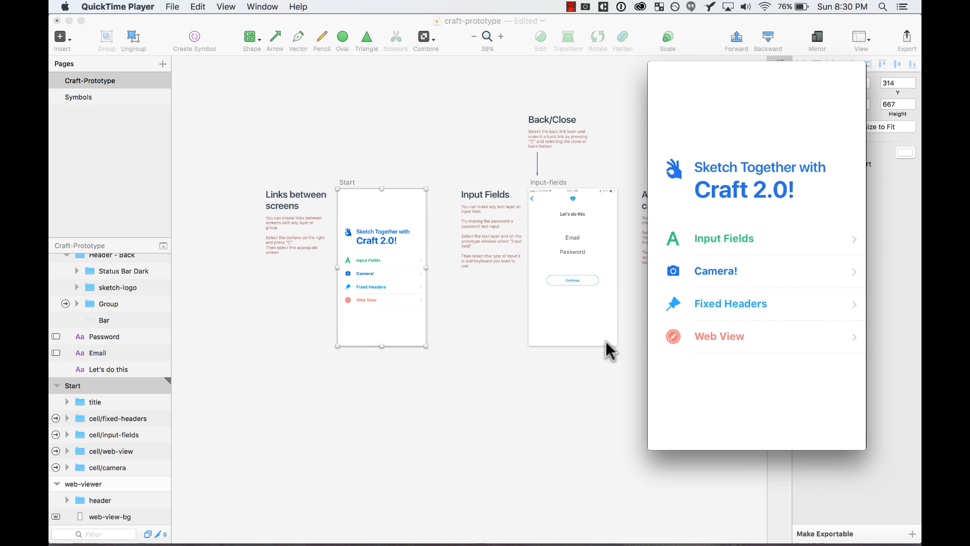
left_click(720, 336)
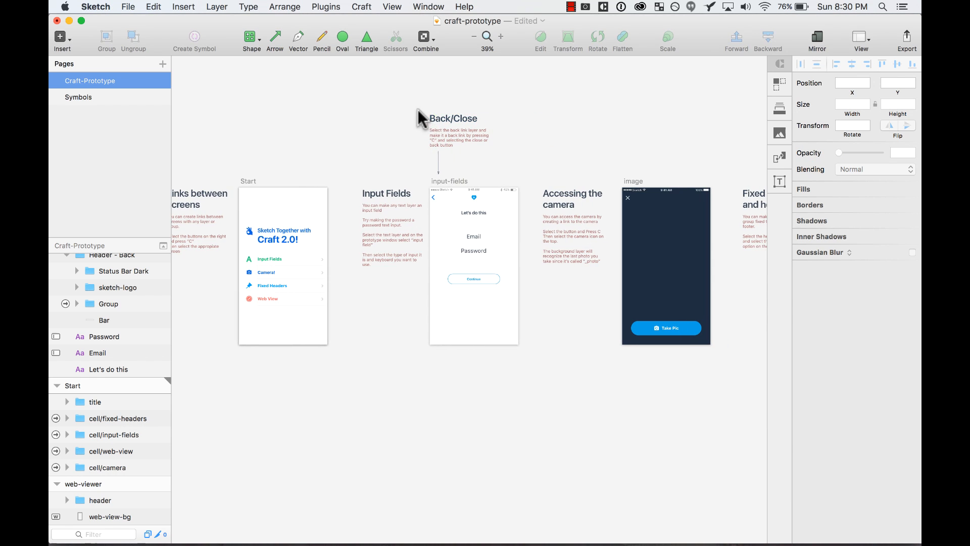
left_click(452, 131)
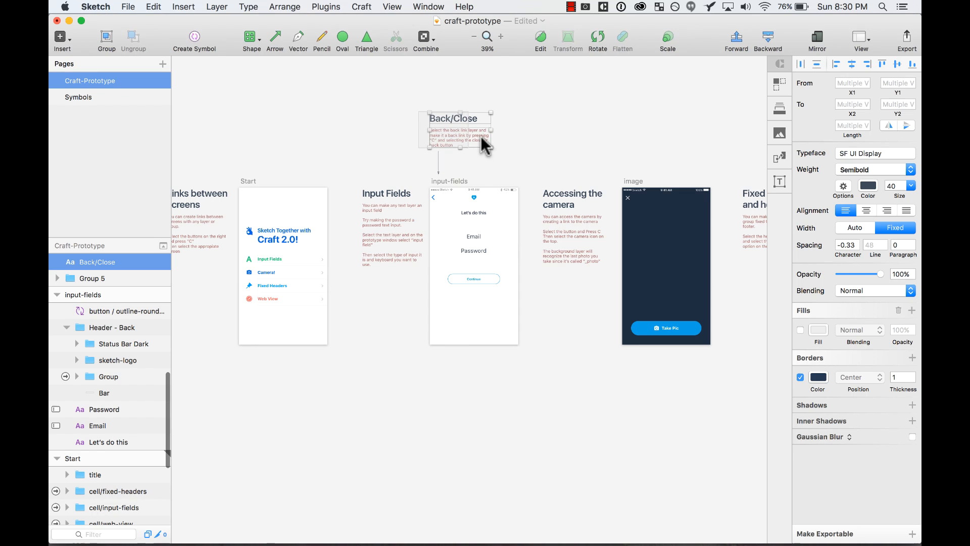